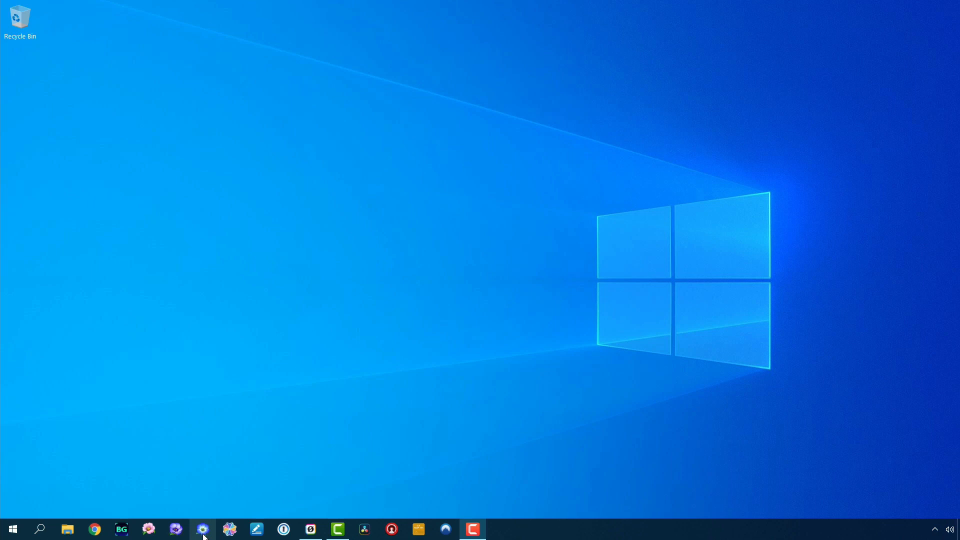
mouse_move(203, 534)
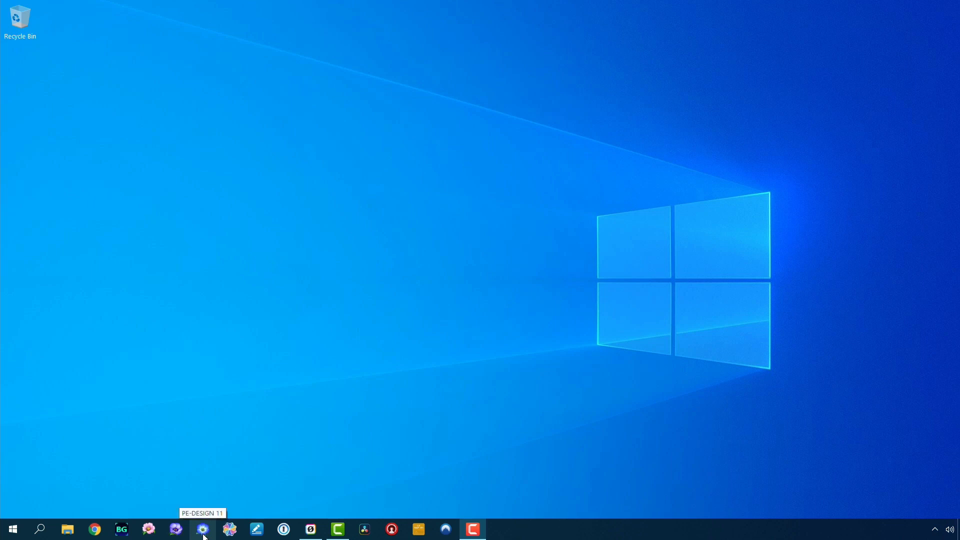
mouse_move(266, 494)
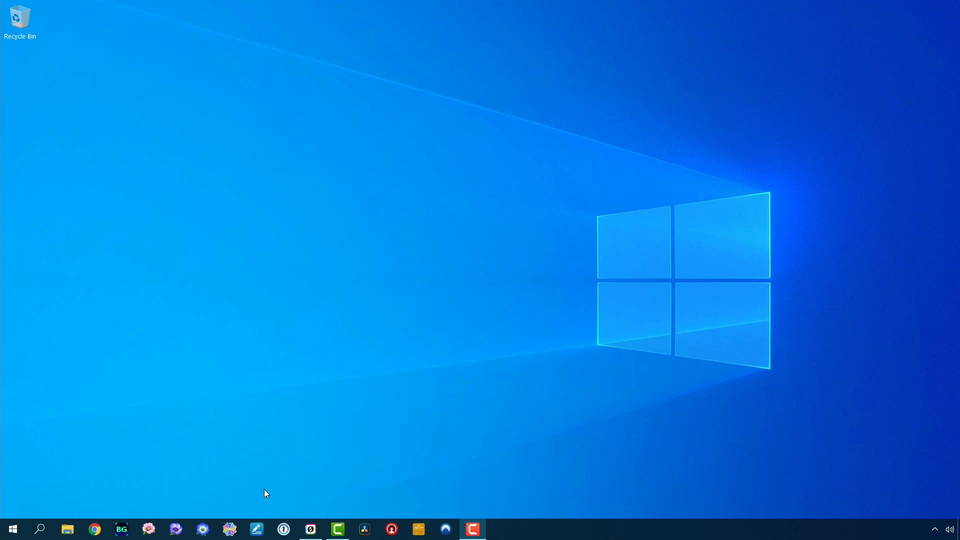
Launch PE-DESIGN 11 from the taskbar to a blank, untitled Layout & Editing page
click(472, 529)
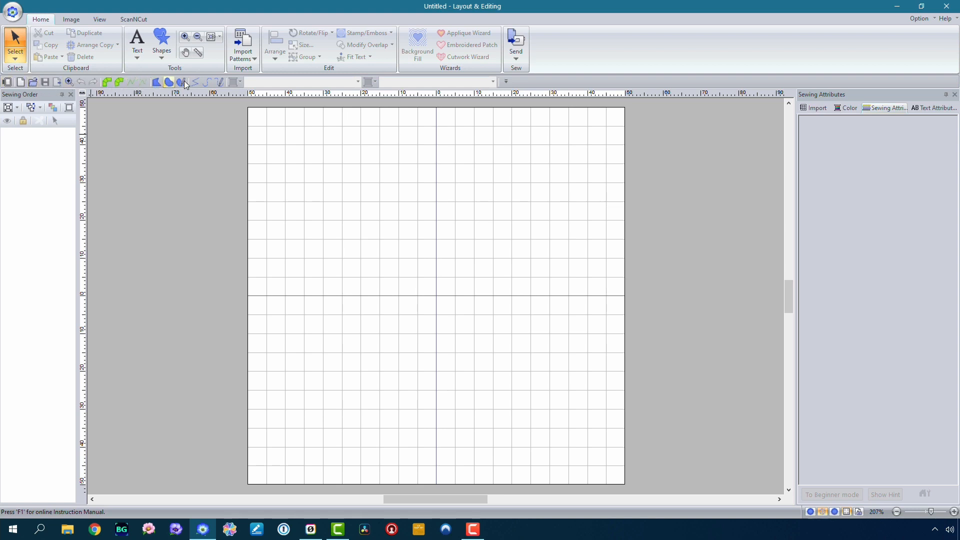
mouse_move(194, 82)
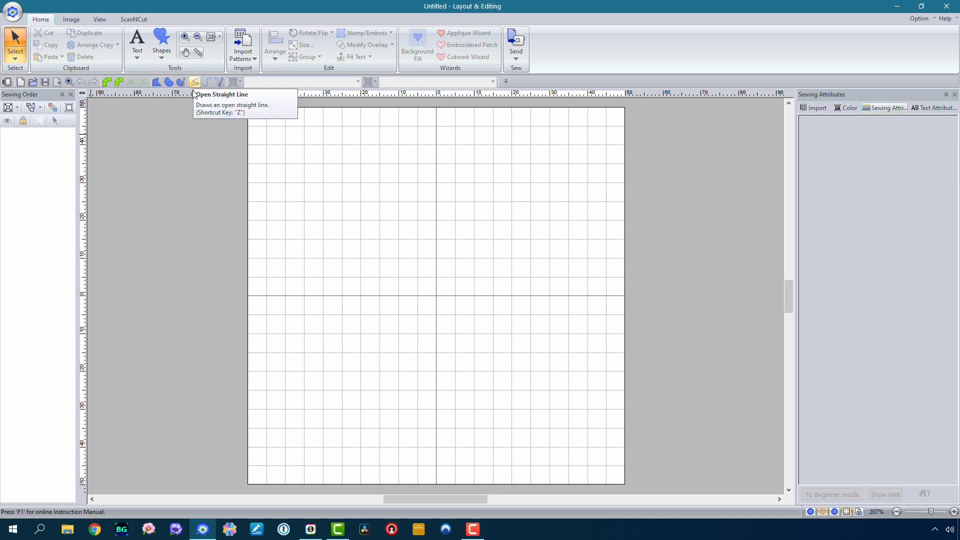
mouse_move(193, 130)
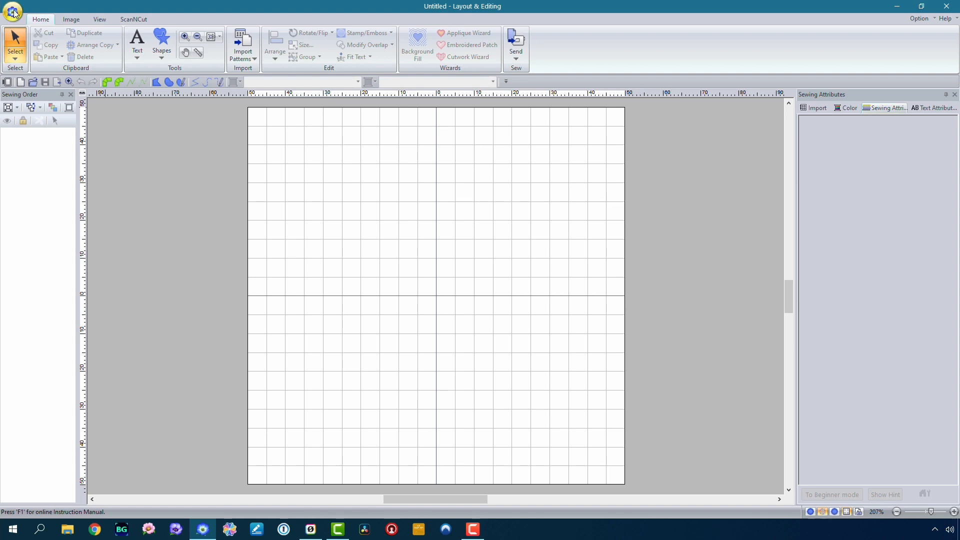
Open the Options dialog from the application menu, showing the Customize page
click(11, 11)
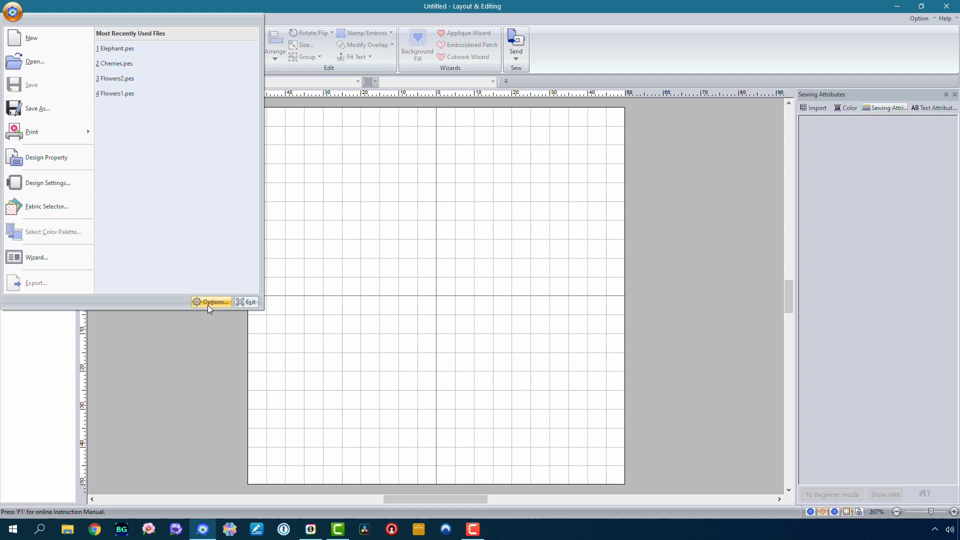
click(211, 301)
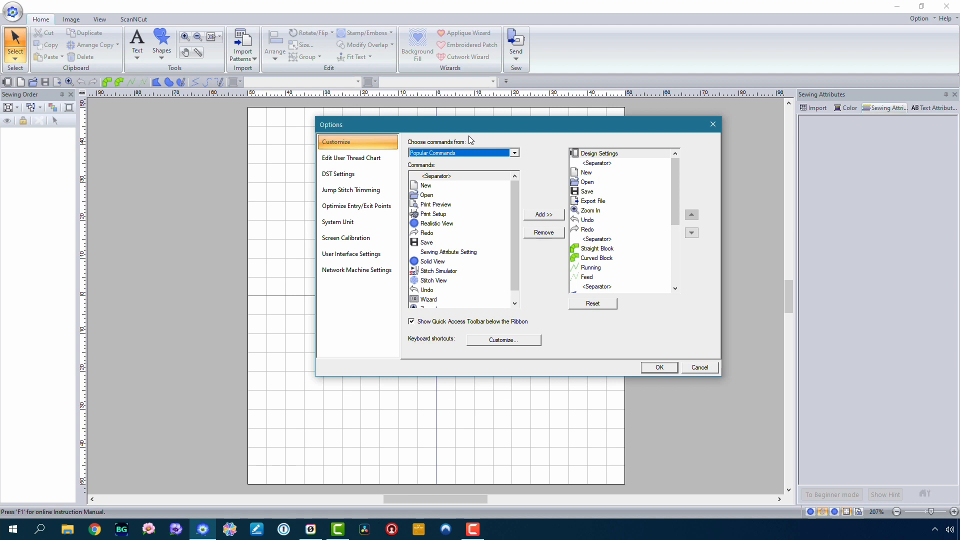
mouse_move(626, 157)
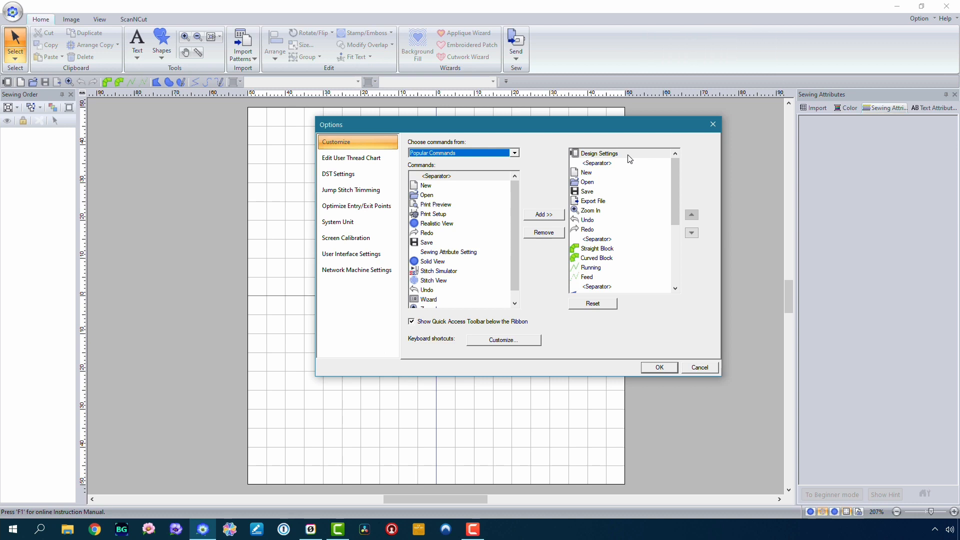
mouse_move(620, 158)
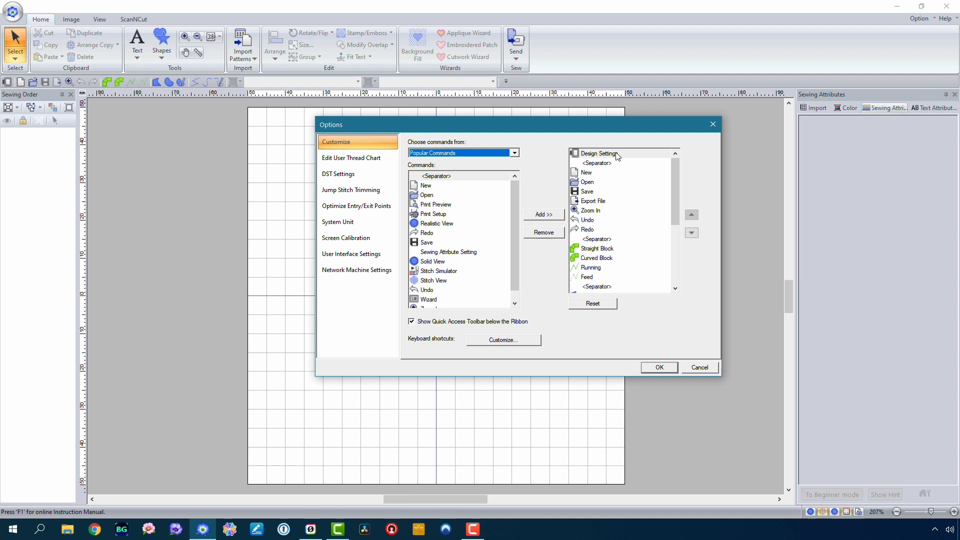
click(587, 172)
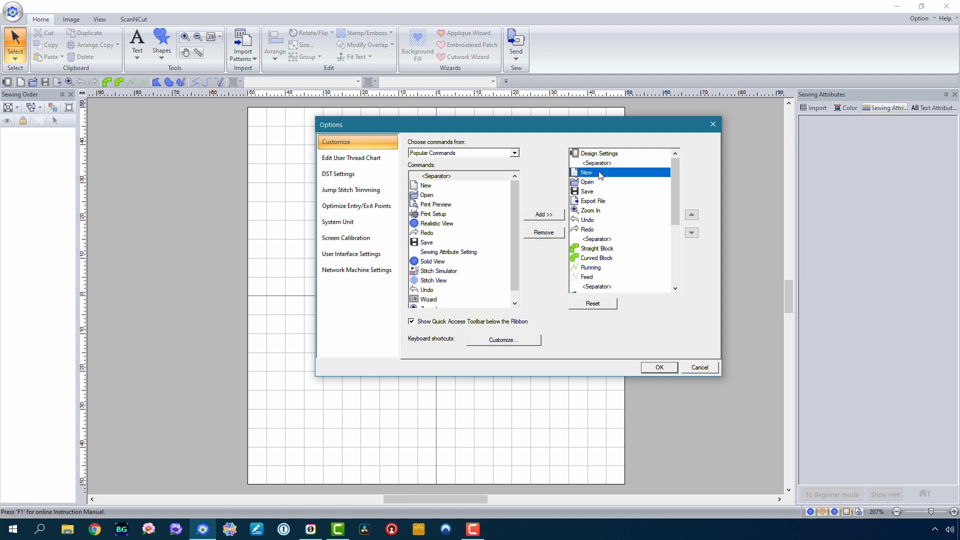
click(587, 191)
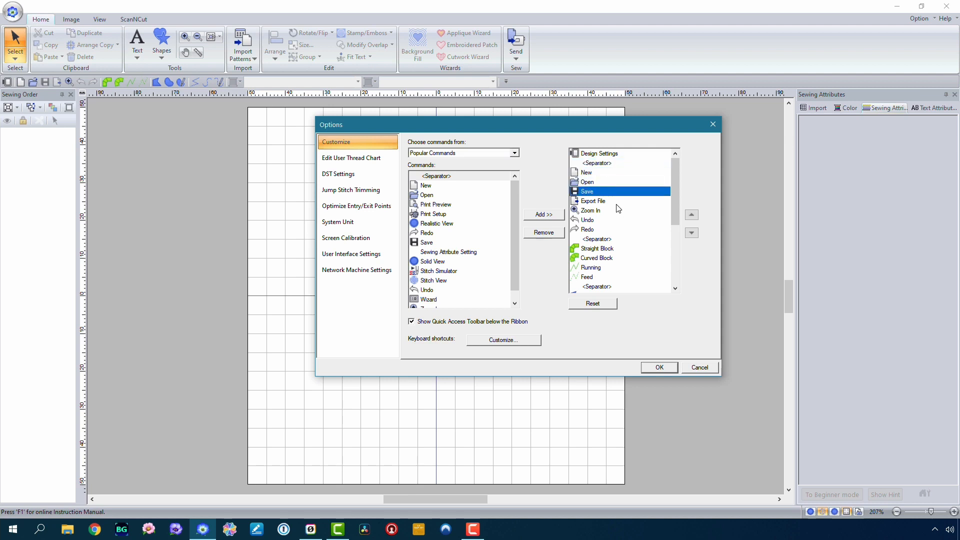
click(594, 201)
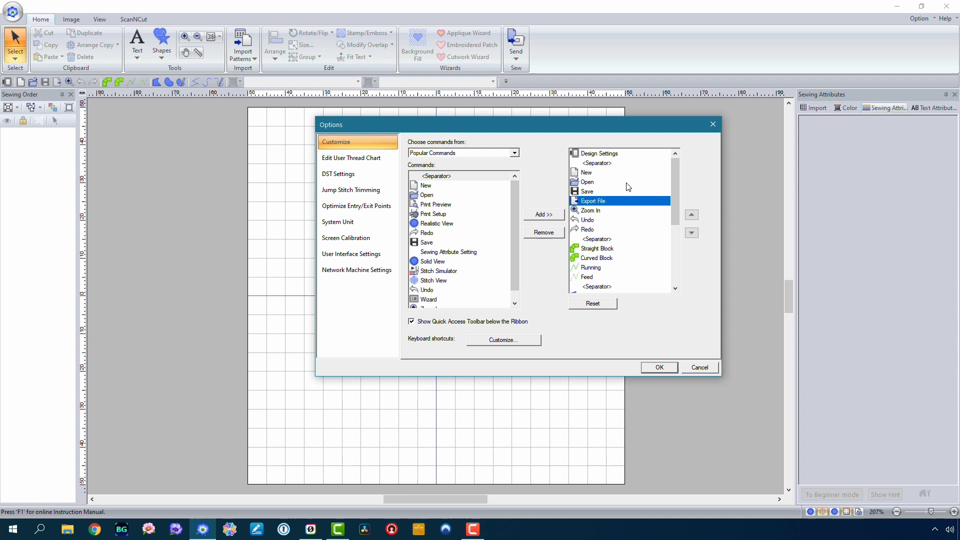
scroll(down, 3)
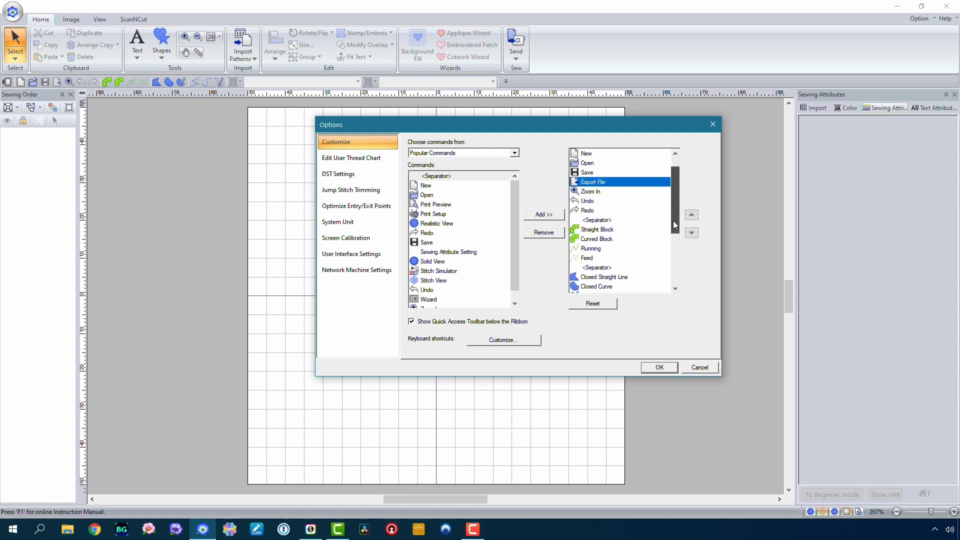
scroll(down, 3)
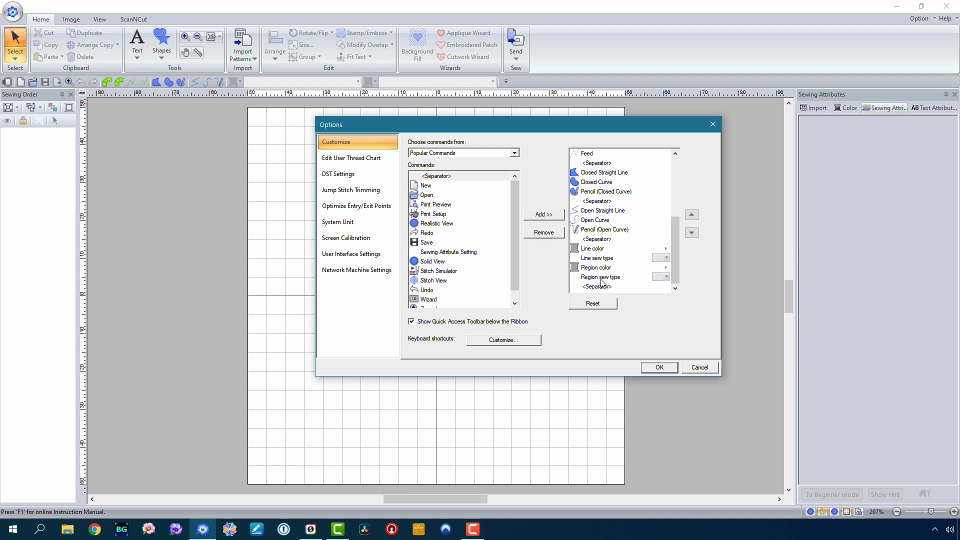
mouse_move(601, 279)
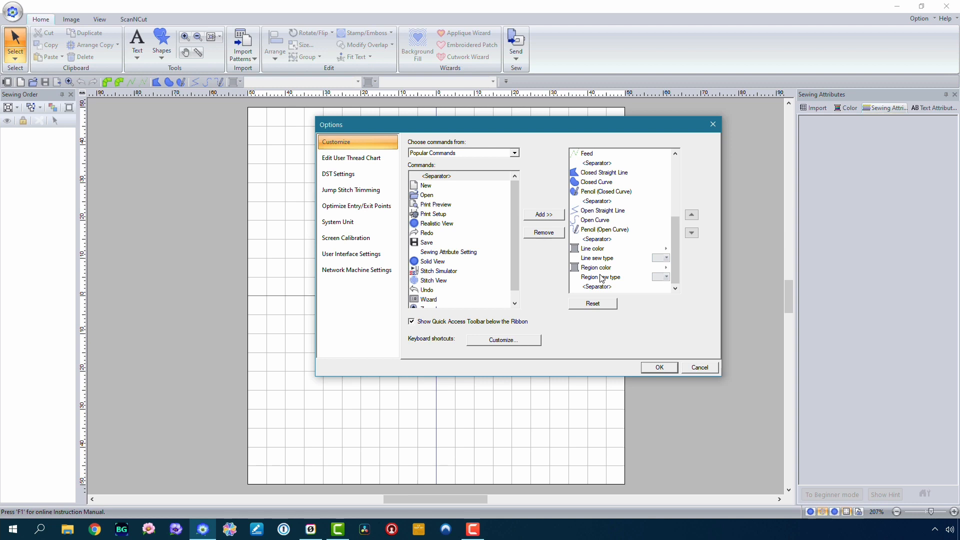
mouse_move(484, 229)
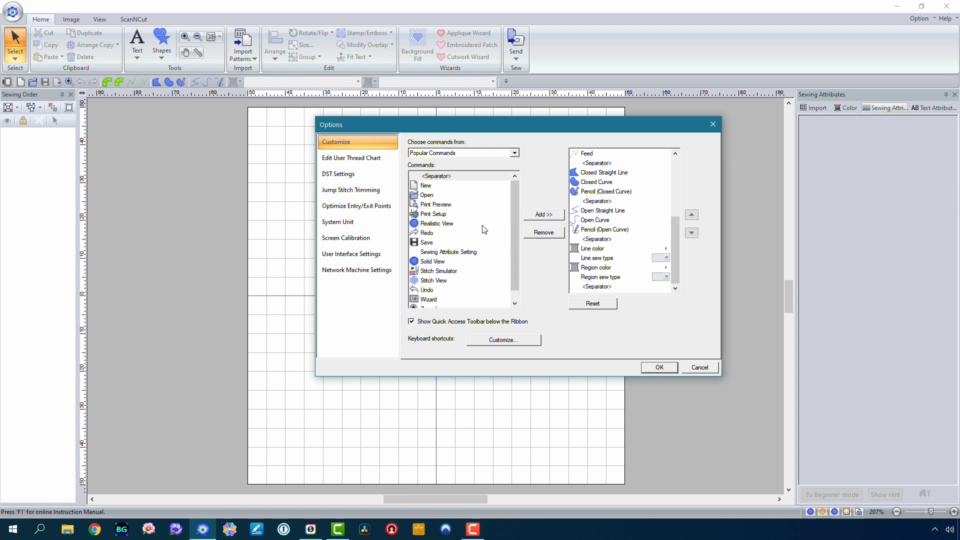
mouse_move(474, 233)
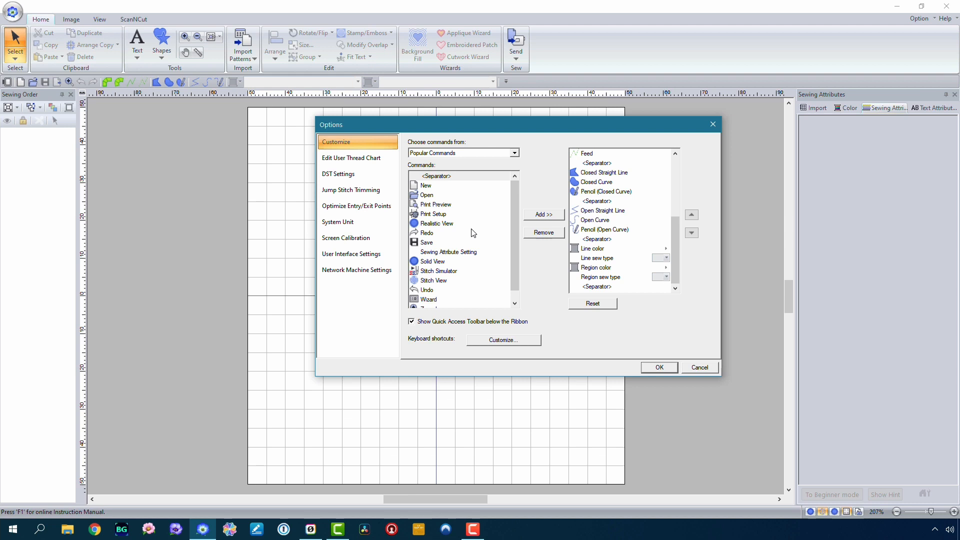
mouse_move(186, 120)
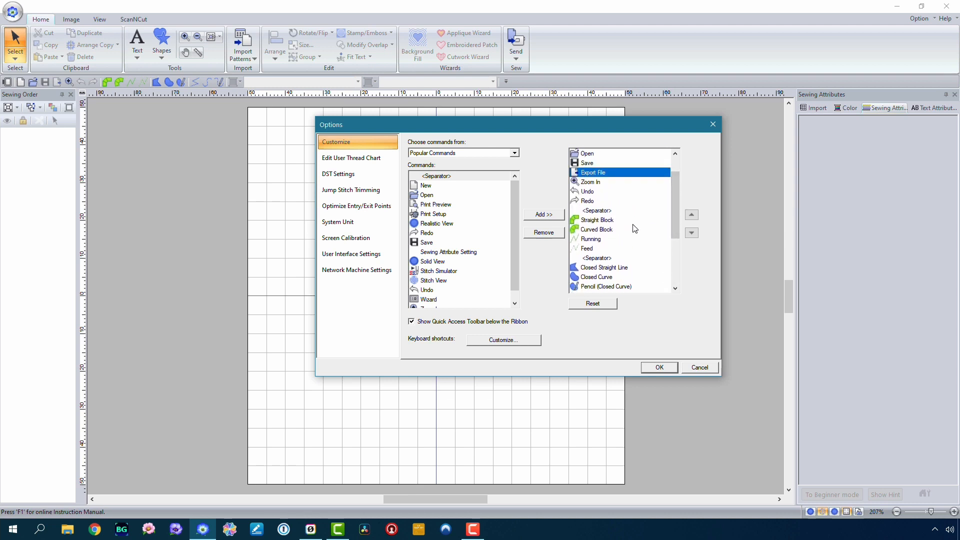
mouse_move(627, 230)
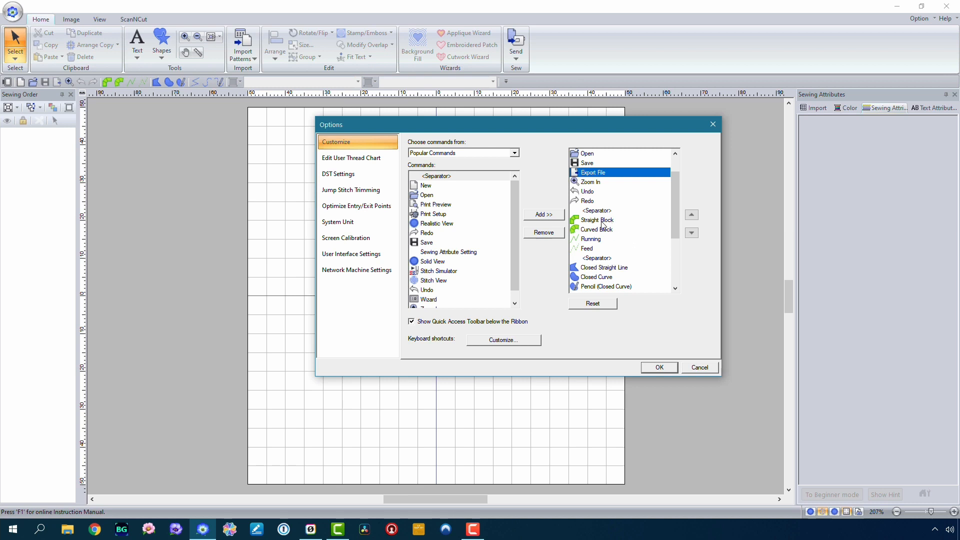
mouse_move(609, 232)
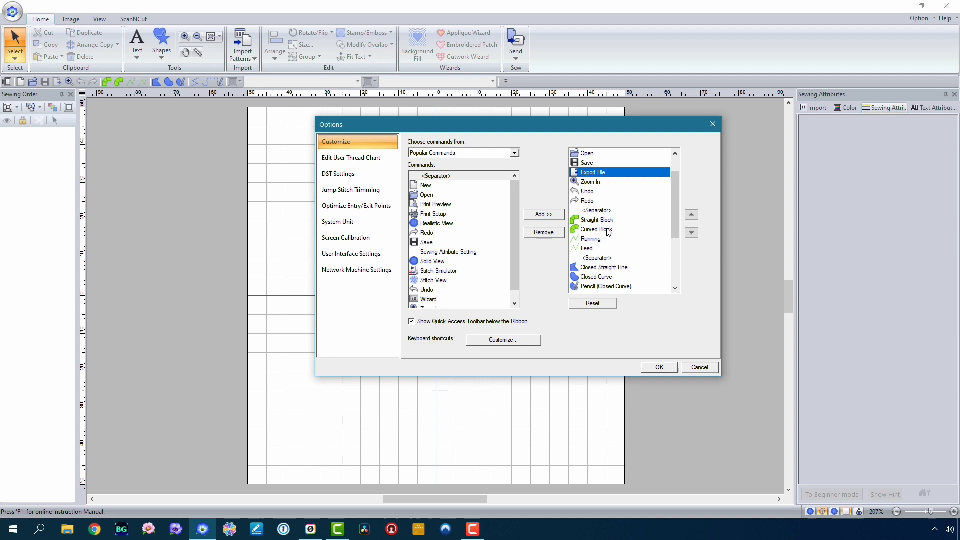
mouse_move(599, 249)
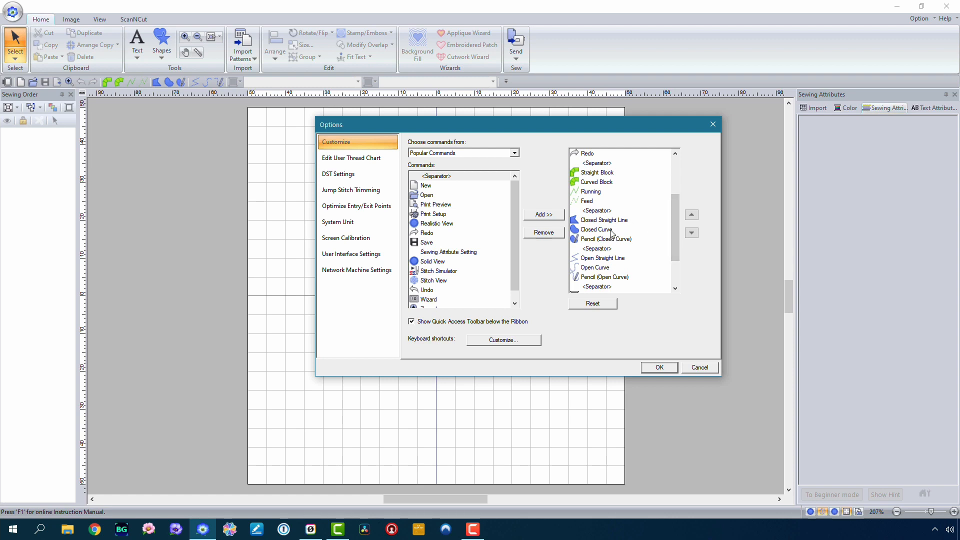
mouse_move(615, 231)
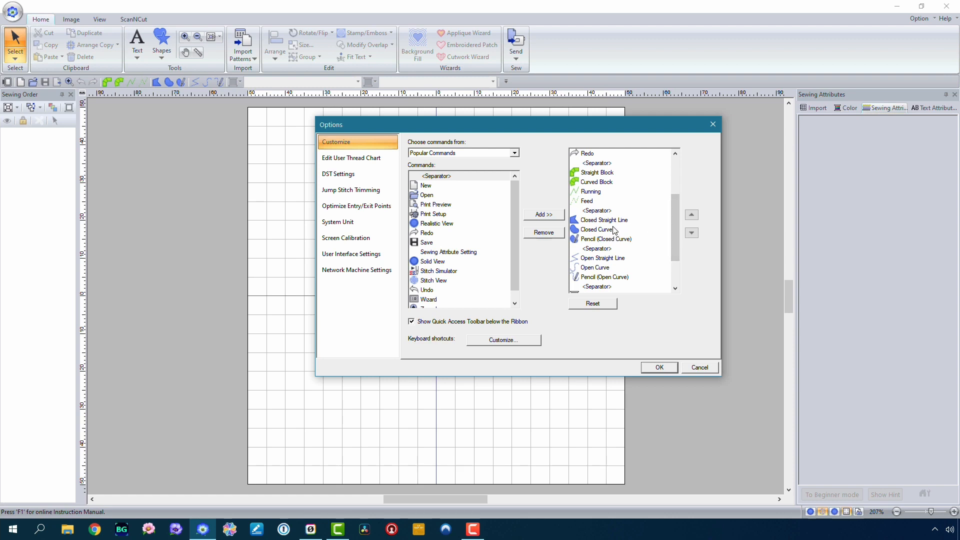
mouse_move(608, 230)
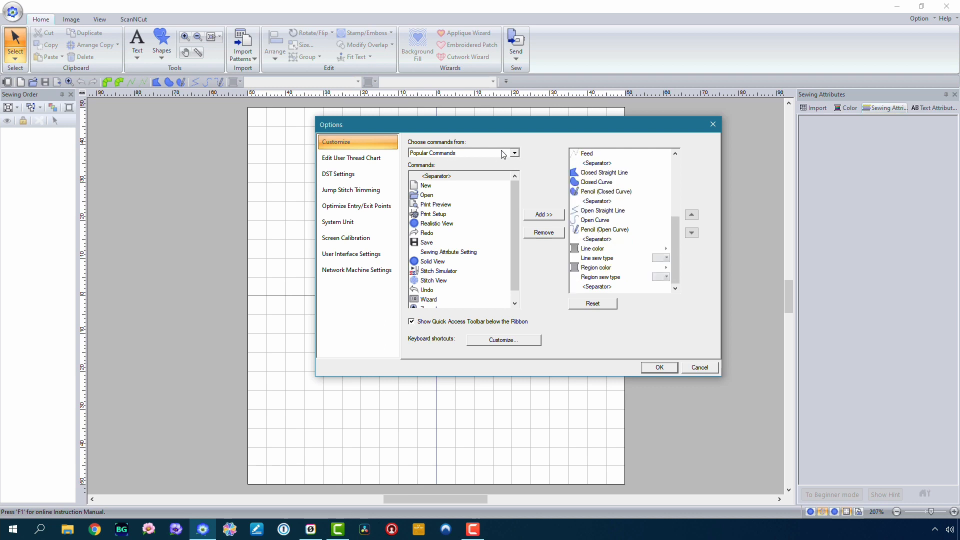
mouse_move(474, 206)
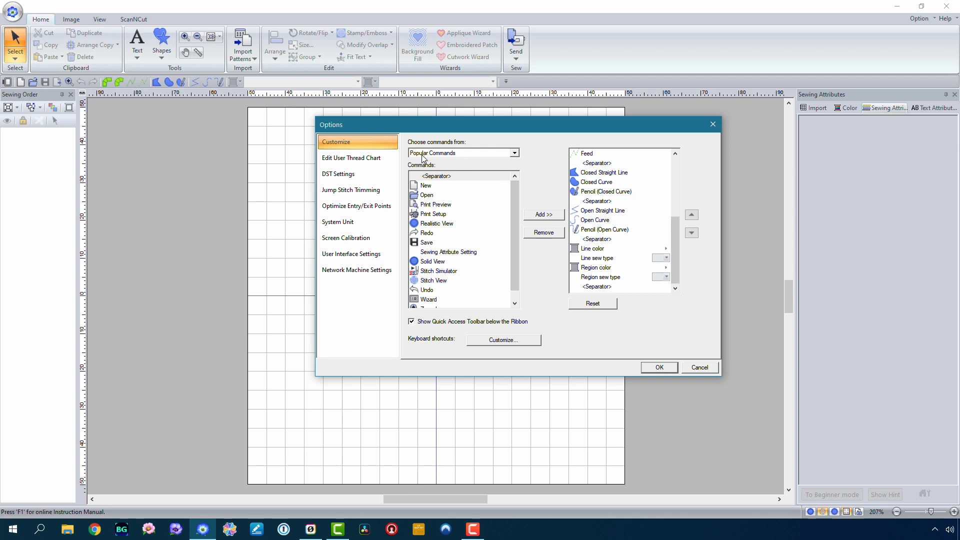
mouse_move(521, 192)
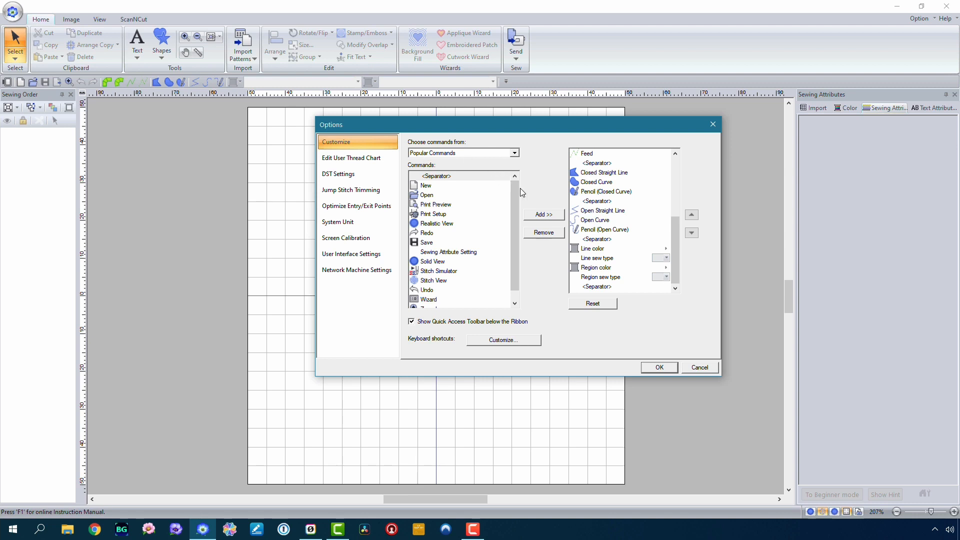
mouse_move(501, 216)
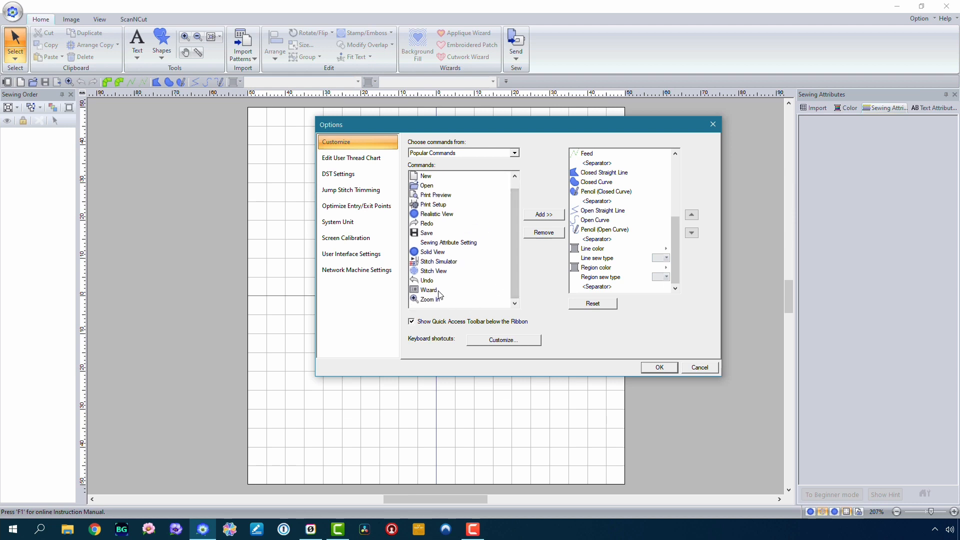
mouse_move(451, 268)
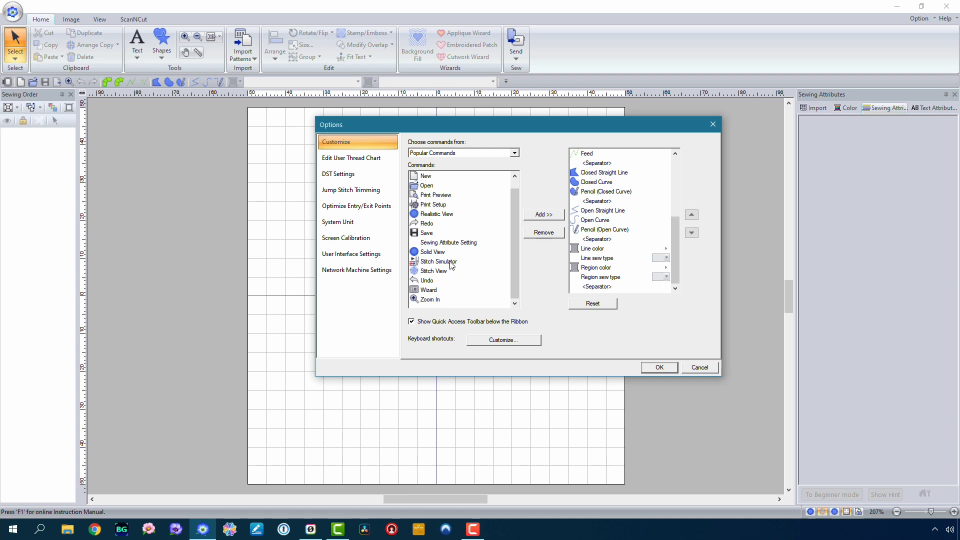
mouse_move(452, 263)
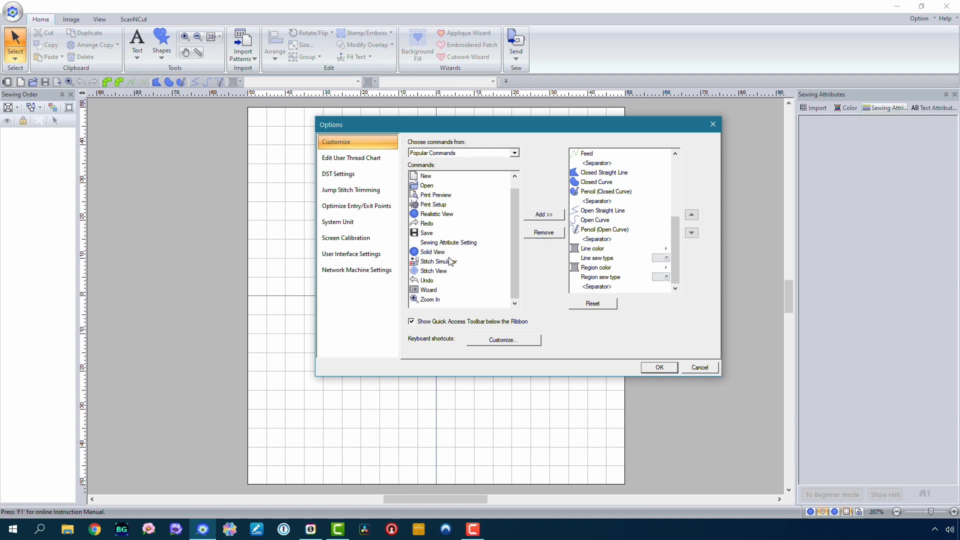
mouse_move(423, 289)
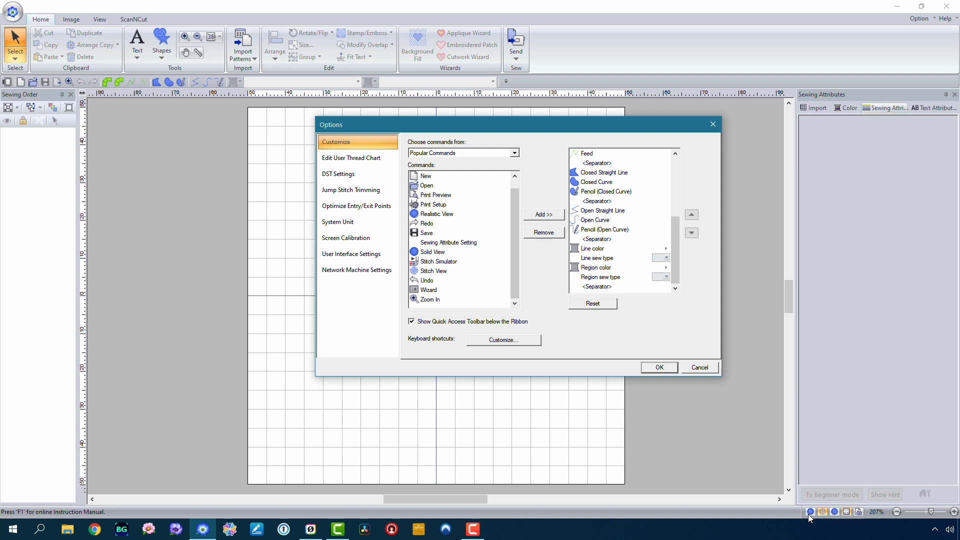
mouse_move(854, 519)
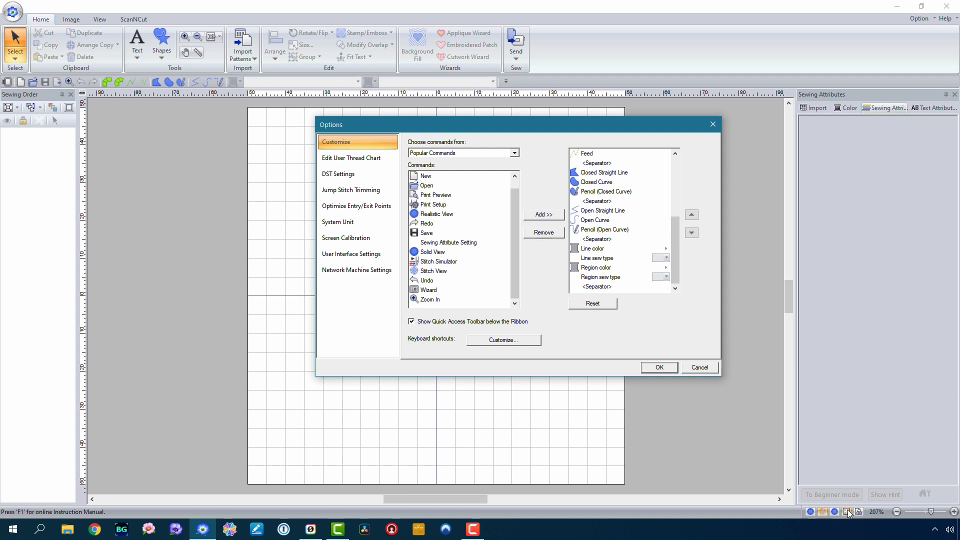
mouse_move(744, 490)
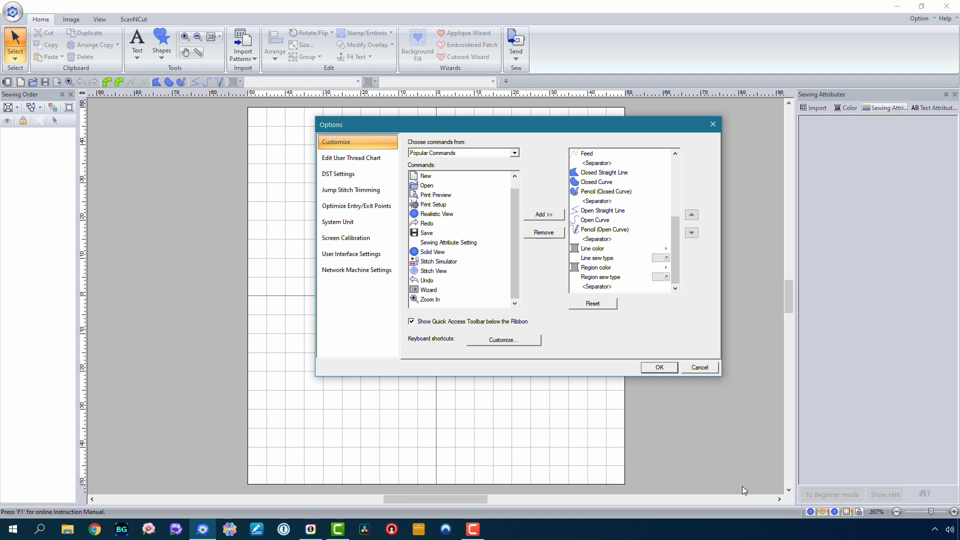
mouse_move(406, 144)
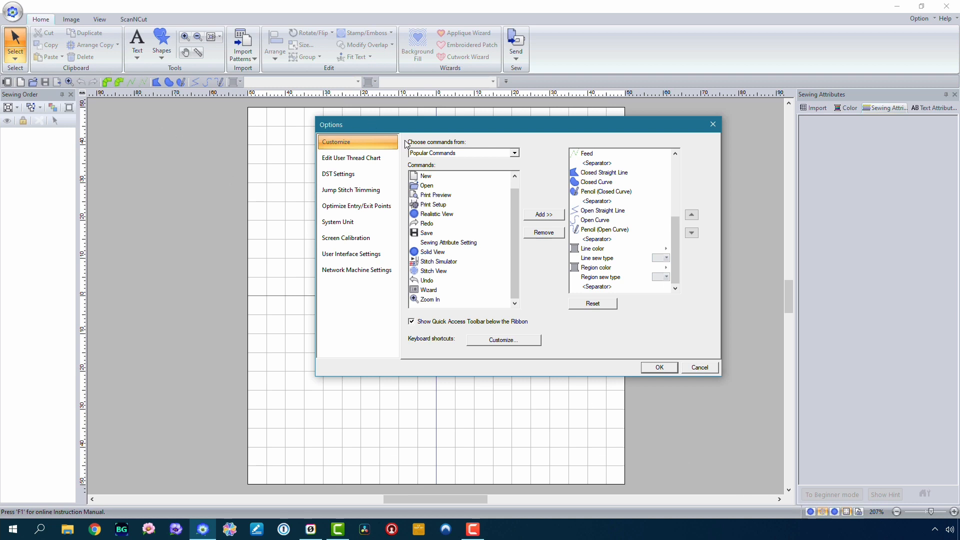
Switch the command source to Commands not in the Ribbon, then Image, and scroll its list
click(515, 153)
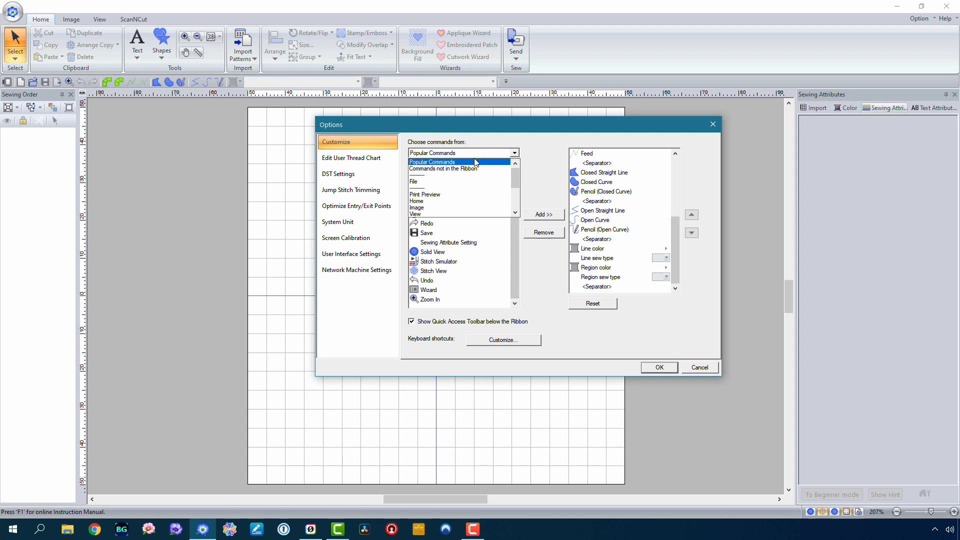
click(444, 169)
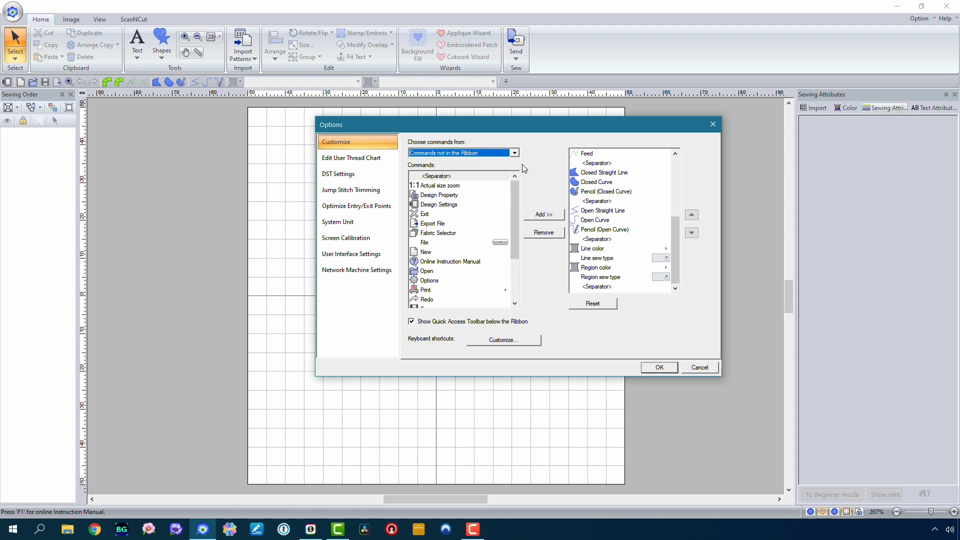
click(515, 153)
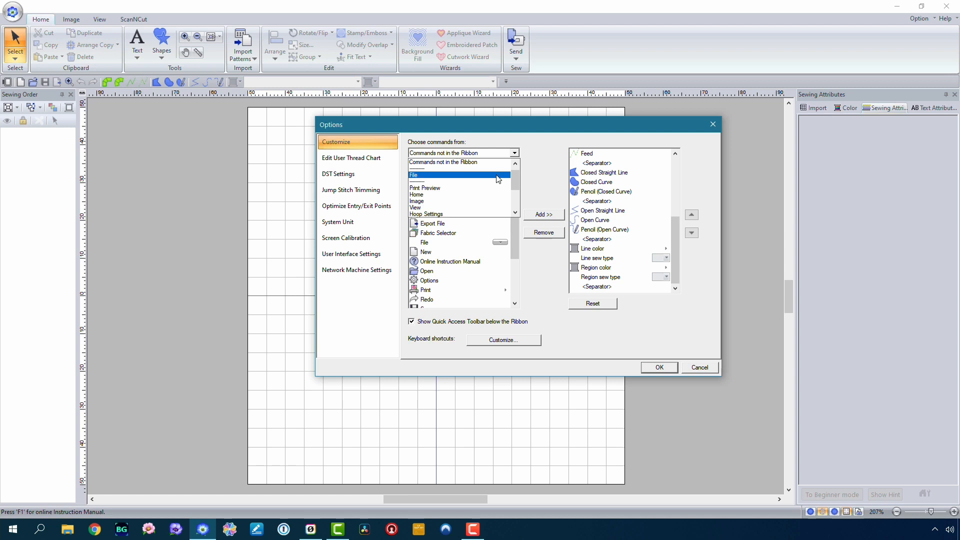
click(417, 201)
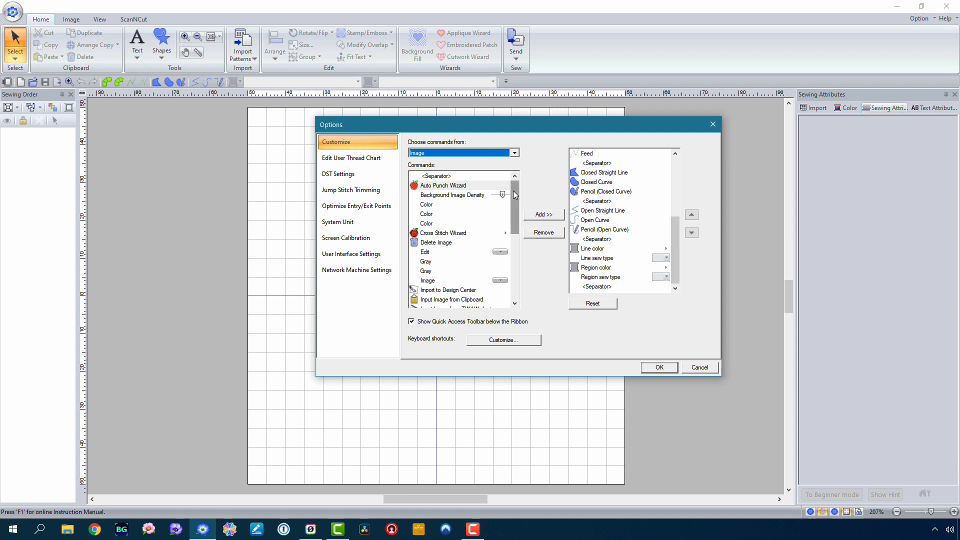
scroll(down, 3)
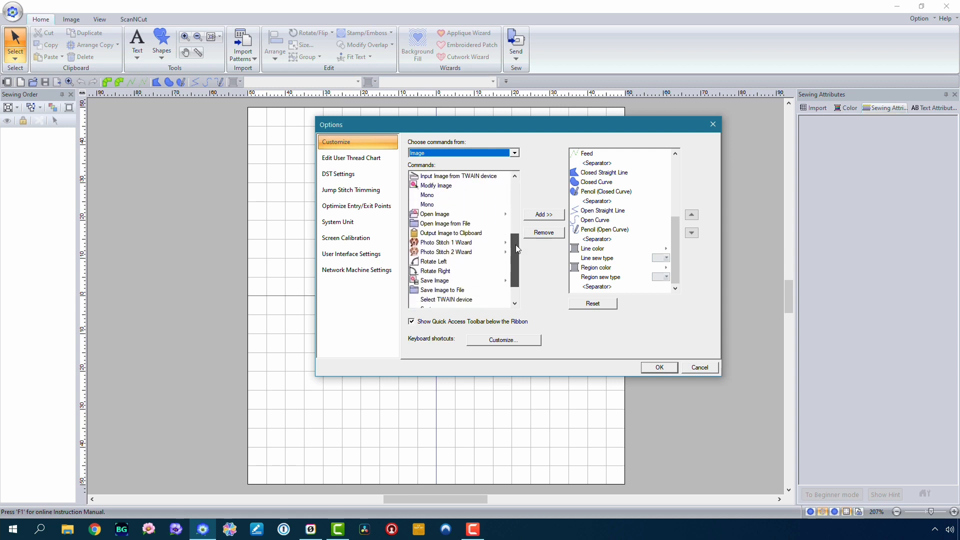
scroll(down, 3)
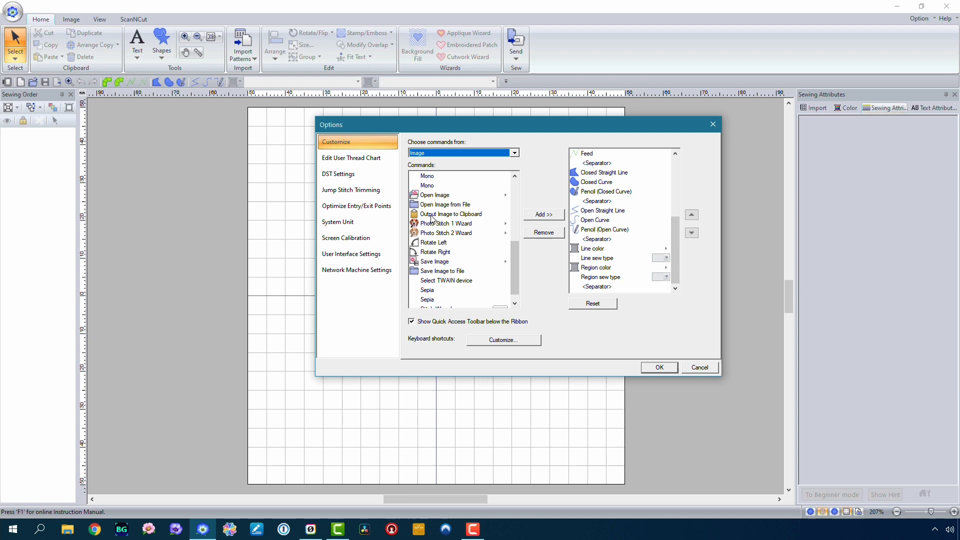
mouse_move(422, 237)
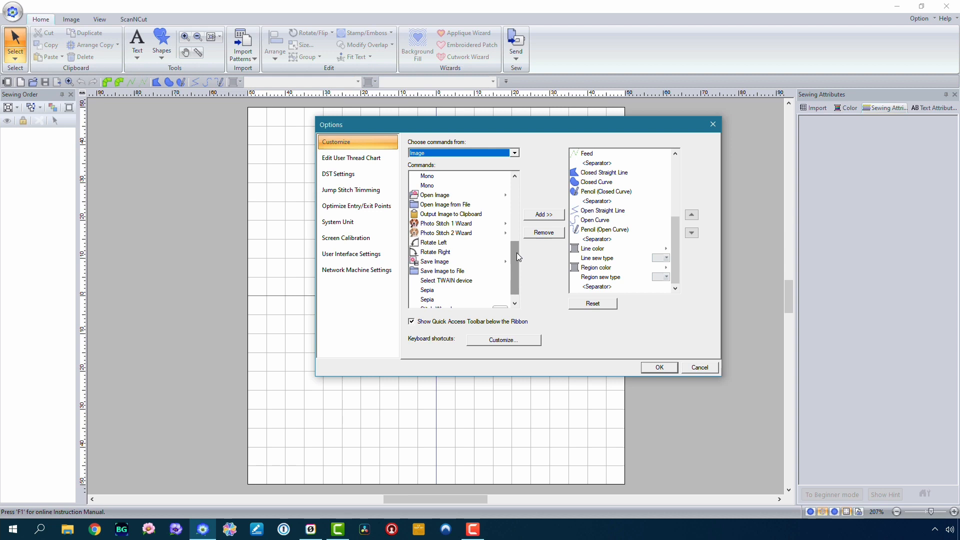
scroll(down, 3)
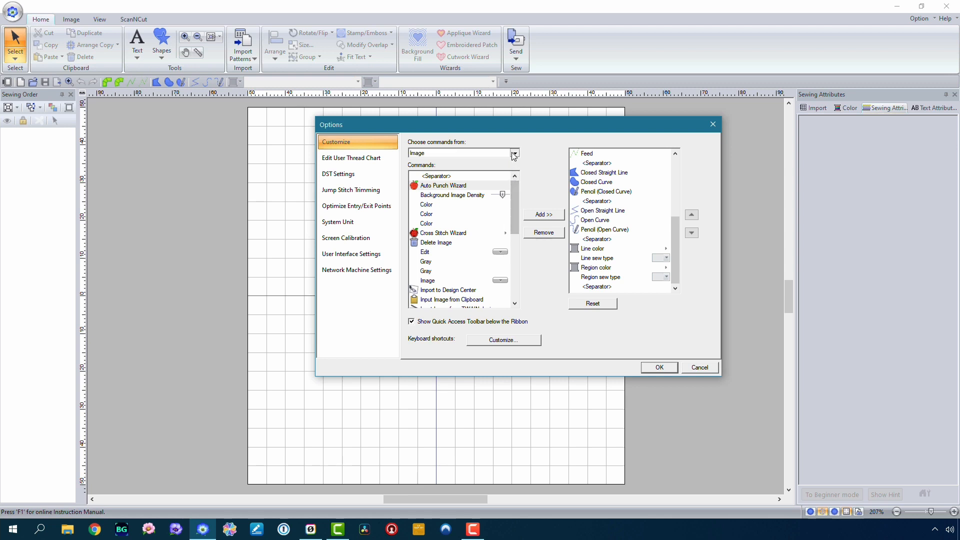
Show Shapes | Shapes commands and scroll past Add Direction Line, Split at Point and Tools
click(514, 153)
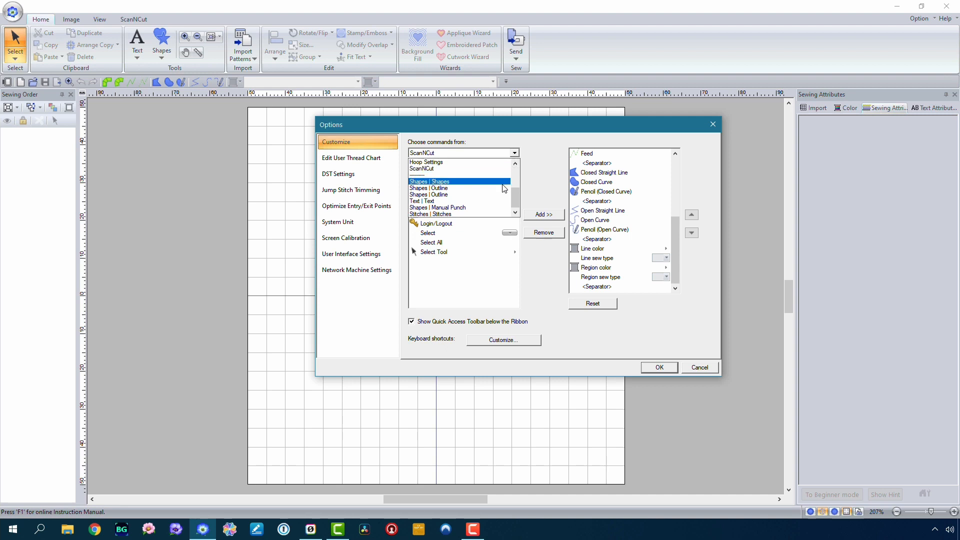
click(460, 181)
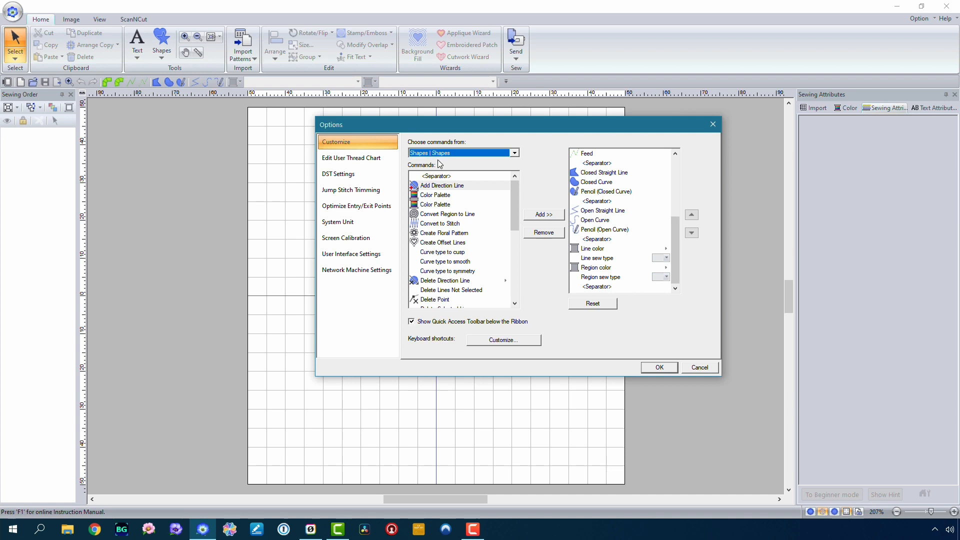
mouse_move(464, 171)
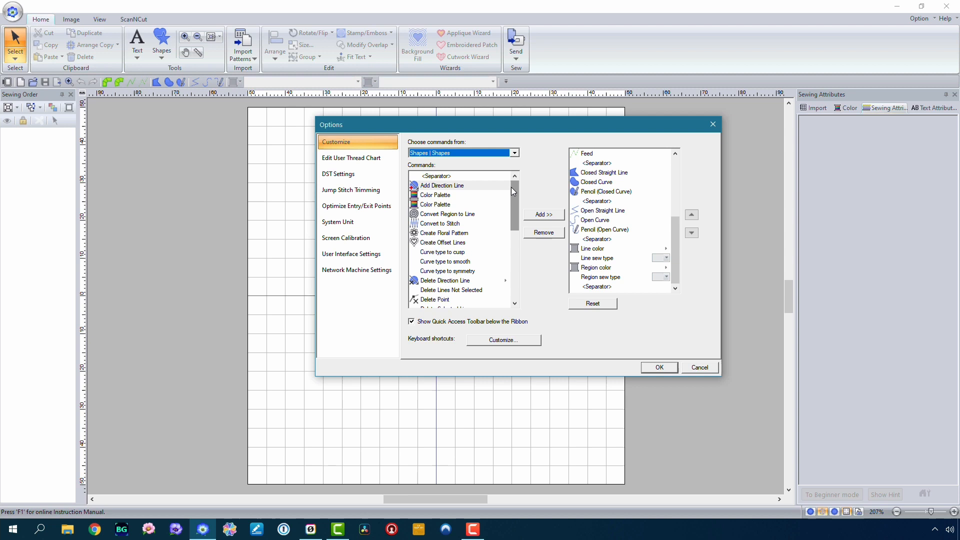
scroll(down, 3)
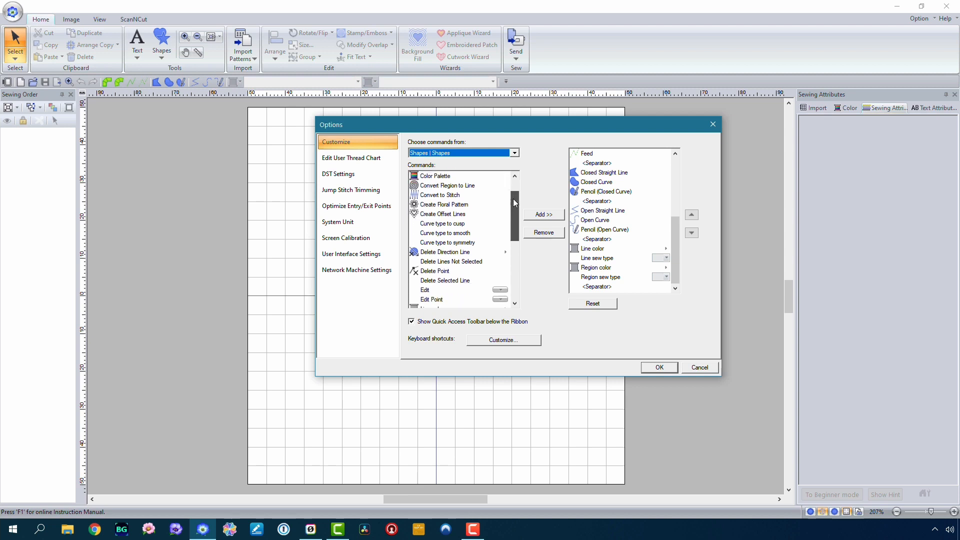
scroll(down, 3)
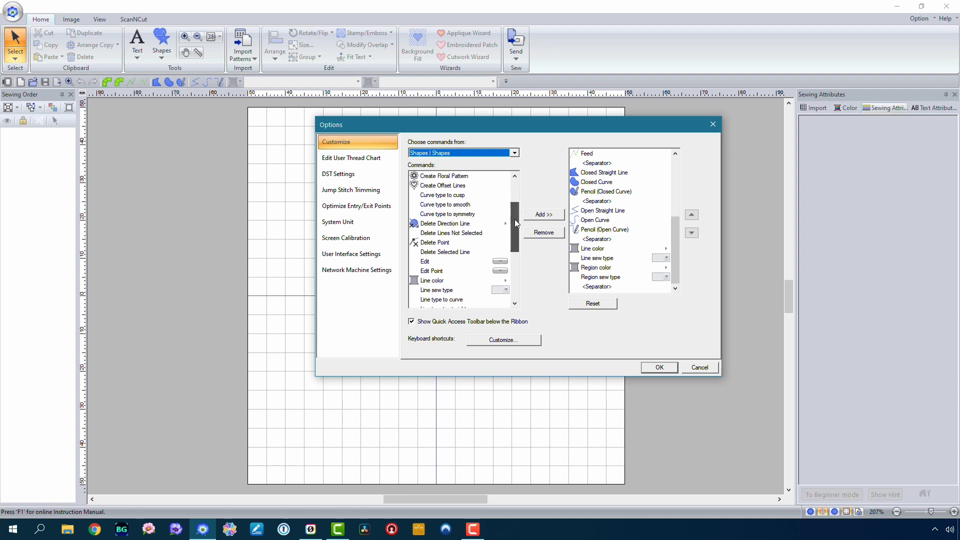
scroll(down, 3)
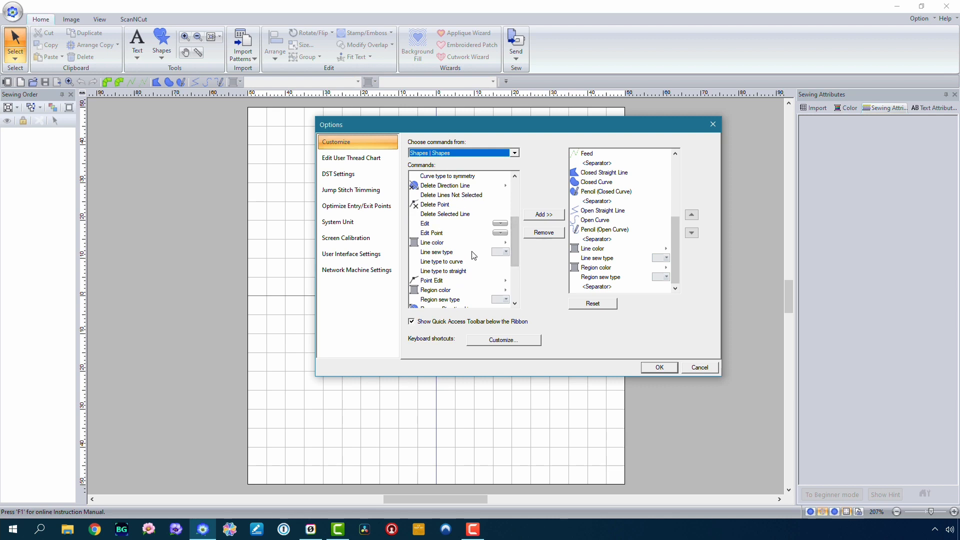
scroll(down, 3)
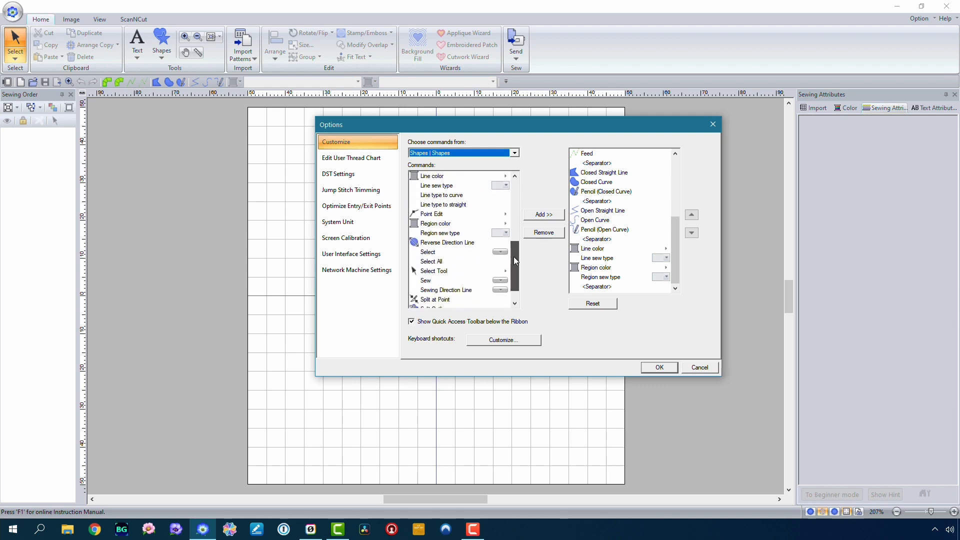
scroll(down, 3)
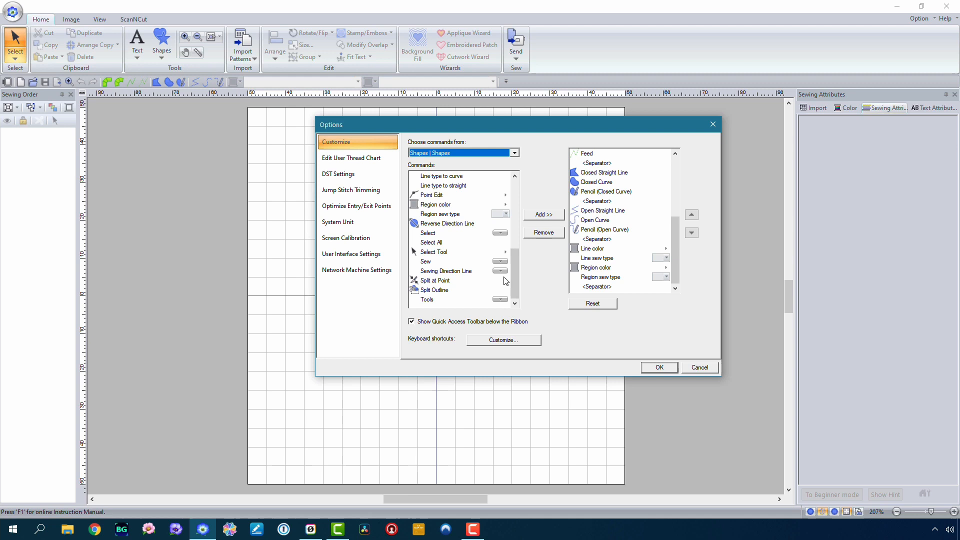
mouse_move(515, 200)
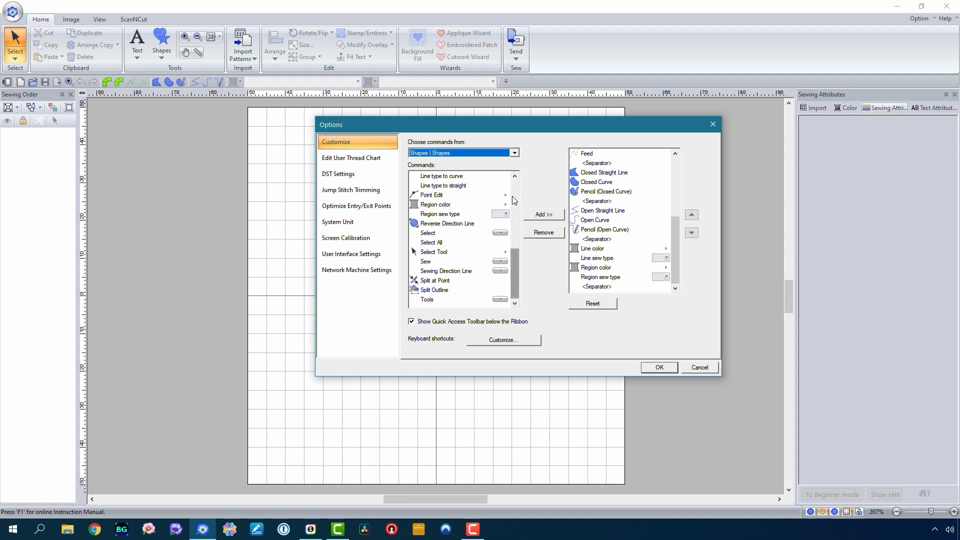
List Shapes | Manual Punch commands and pick Curved Block and Feed for the toolbar
click(515, 152)
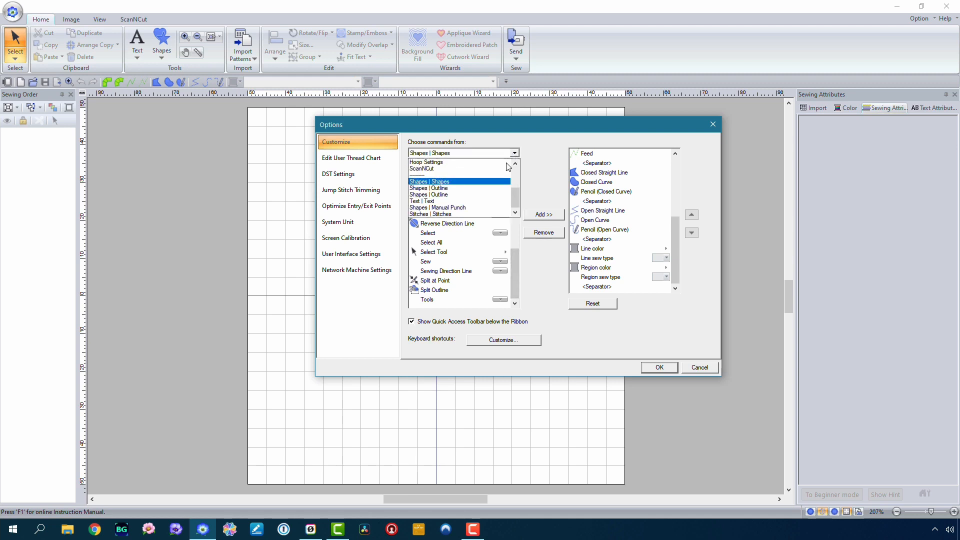
click(422, 201)
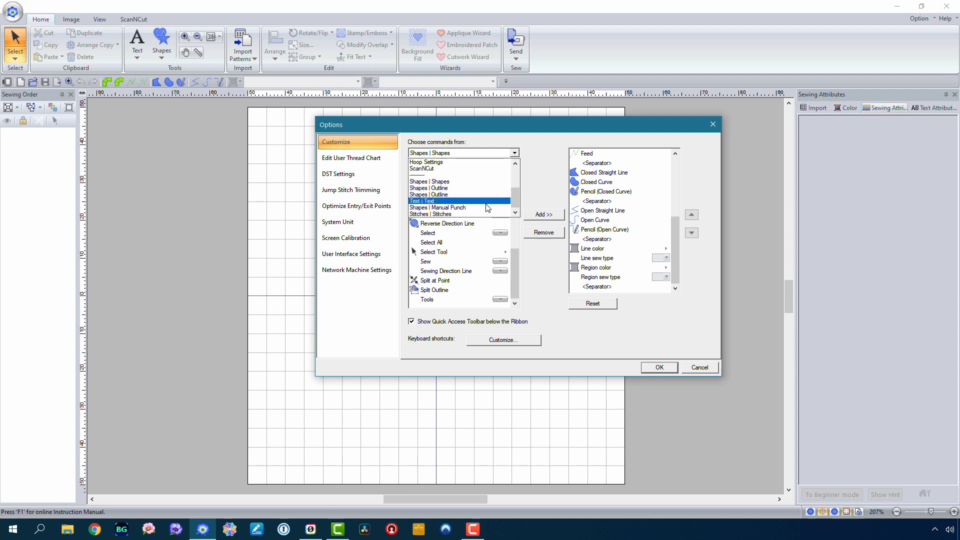
click(438, 207)
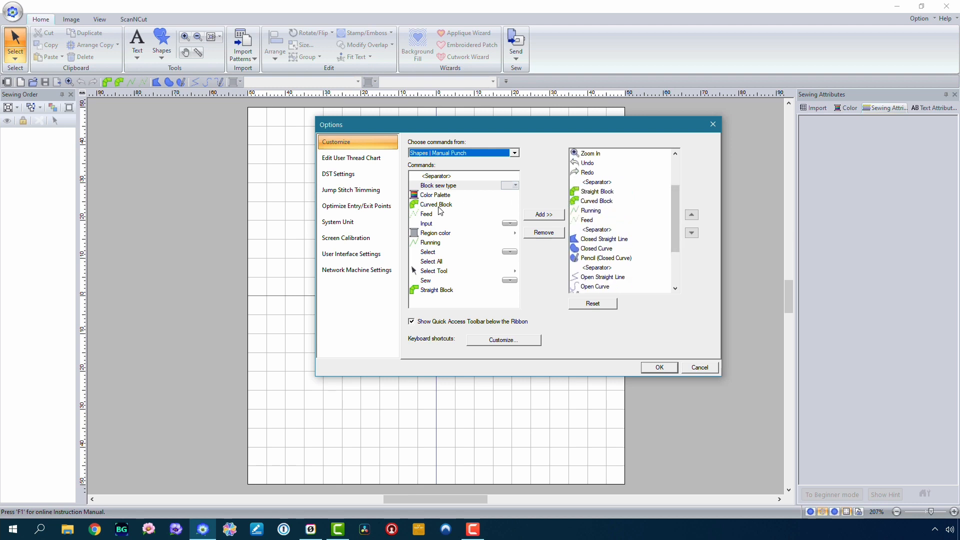
click(436, 204)
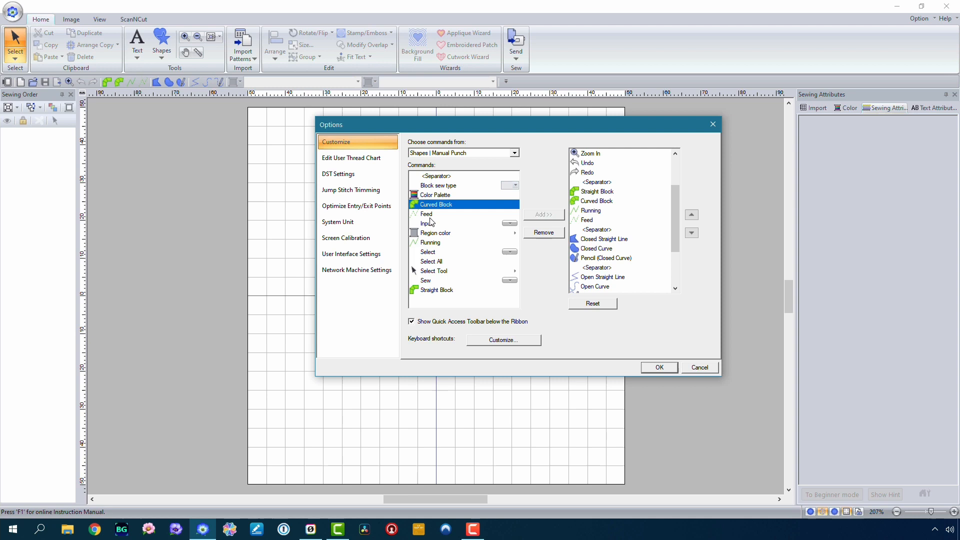
click(427, 214)
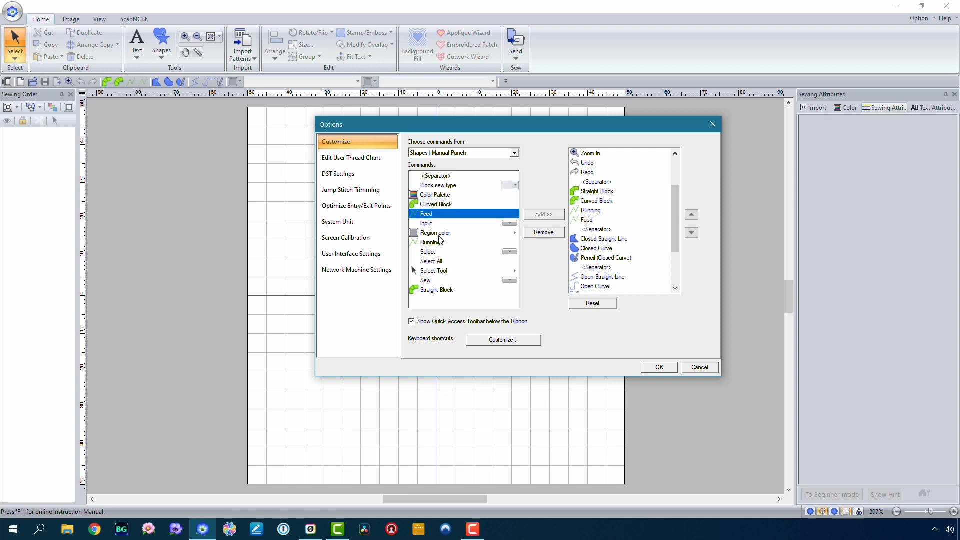
mouse_move(307, 91)
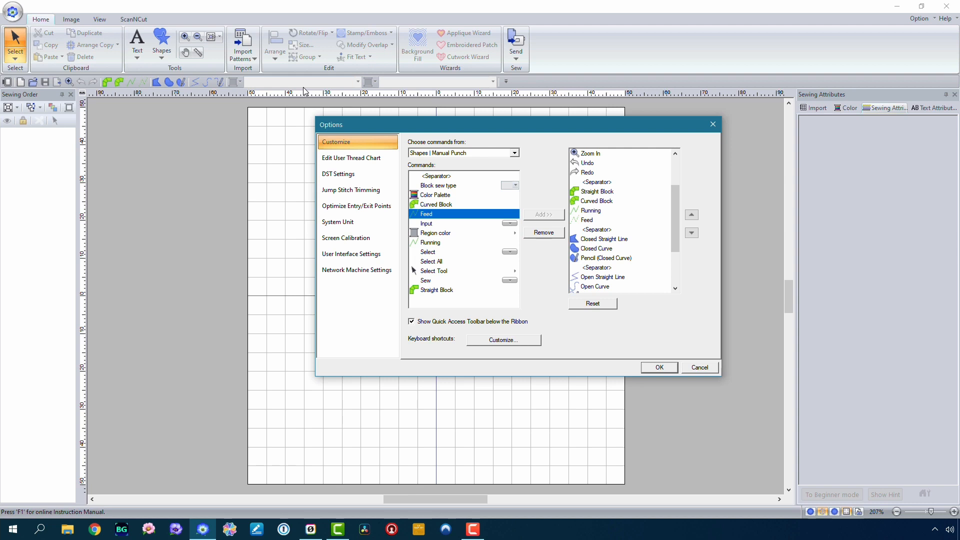
mouse_move(307, 89)
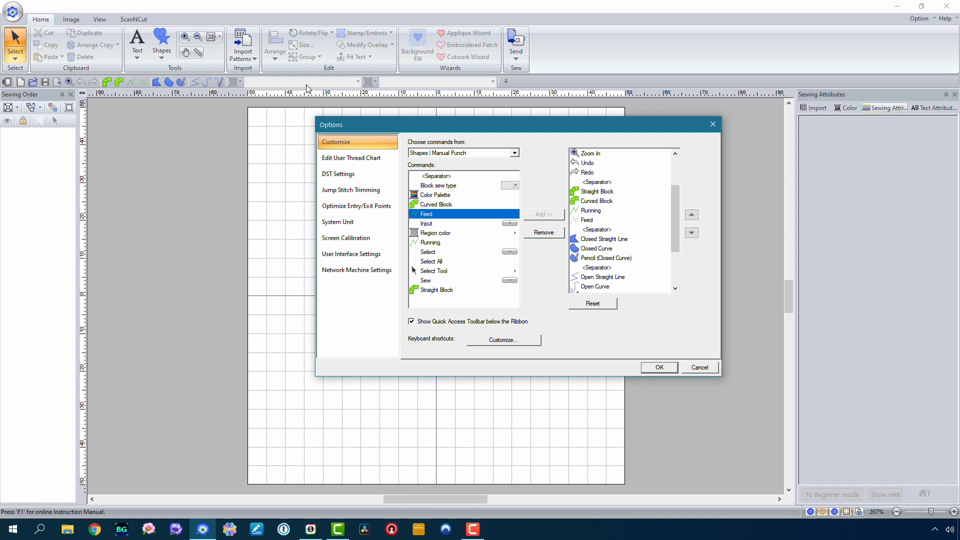
mouse_move(300, 85)
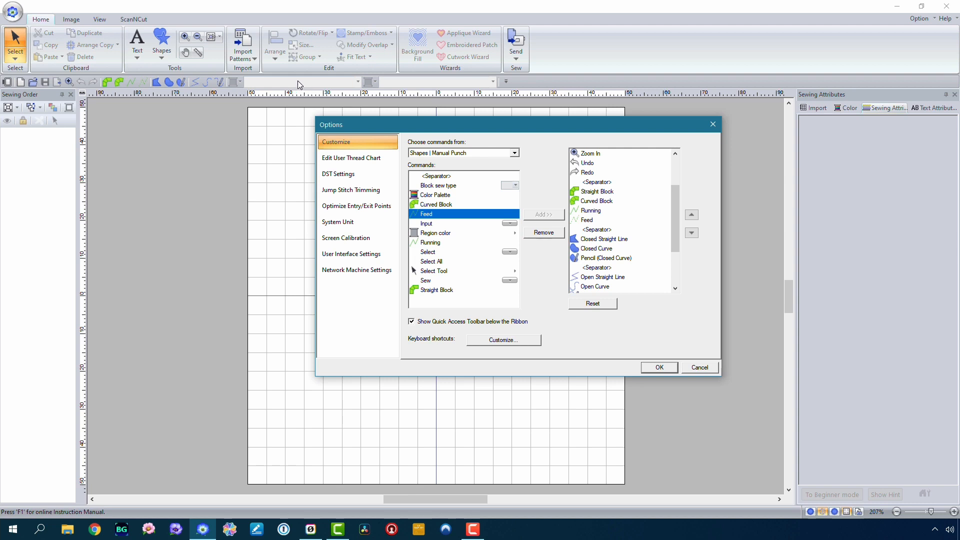
mouse_move(277, 90)
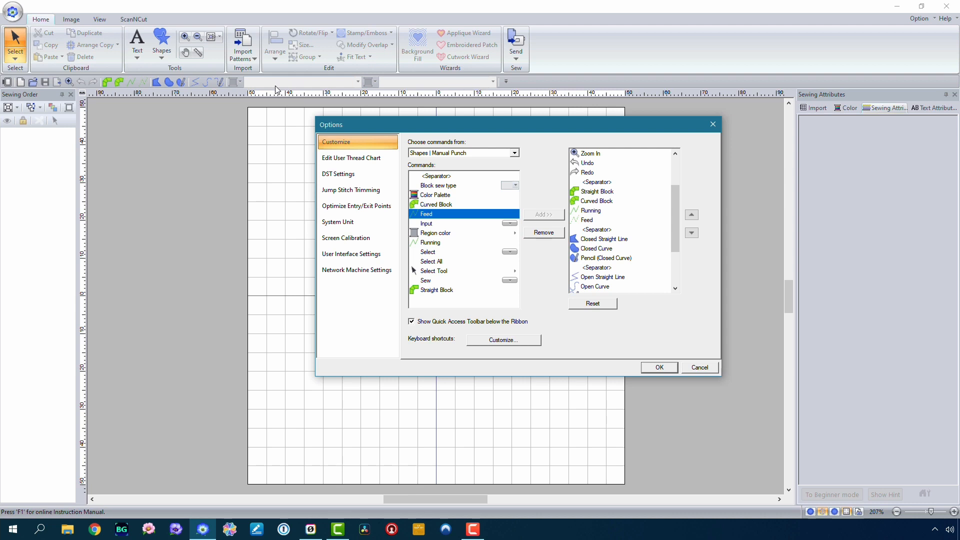
mouse_move(305, 111)
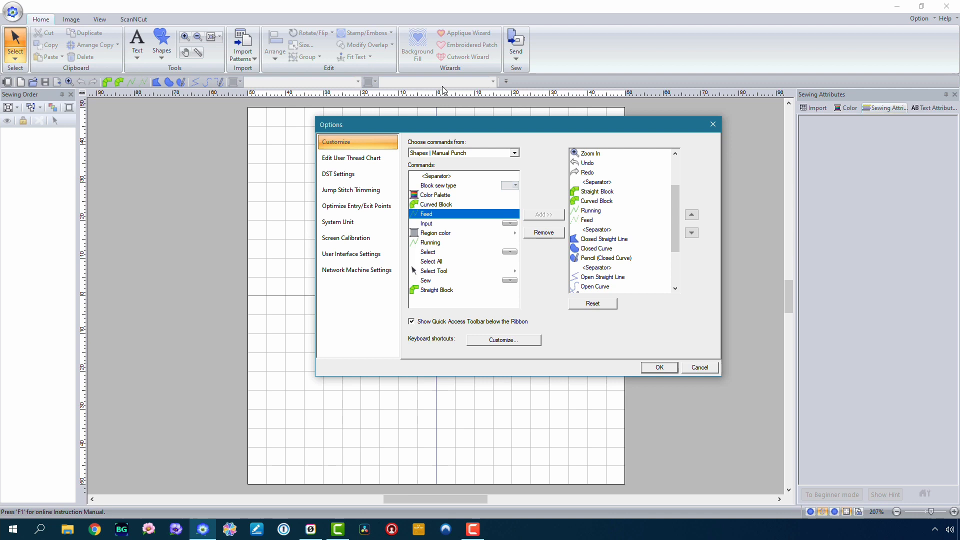
mouse_move(438, 86)
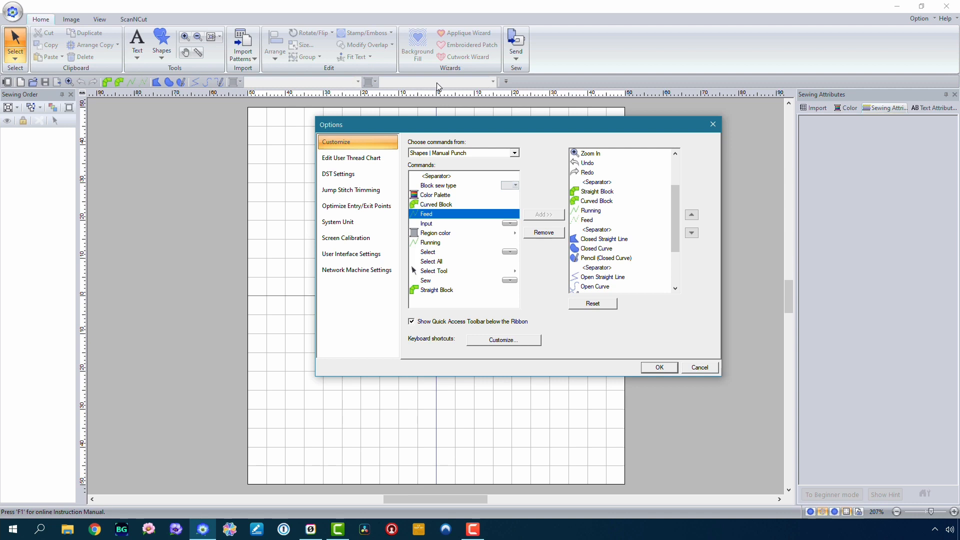
mouse_move(431, 225)
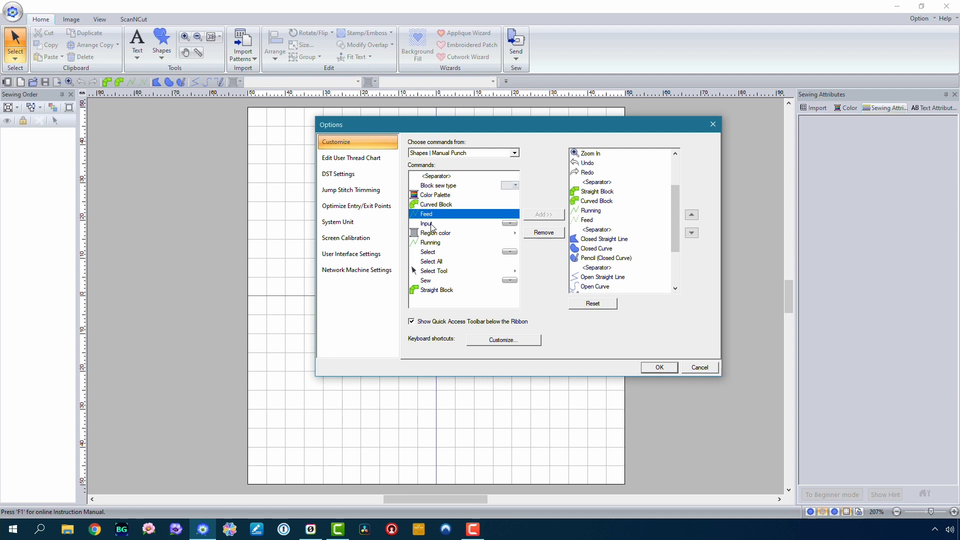
click(435, 233)
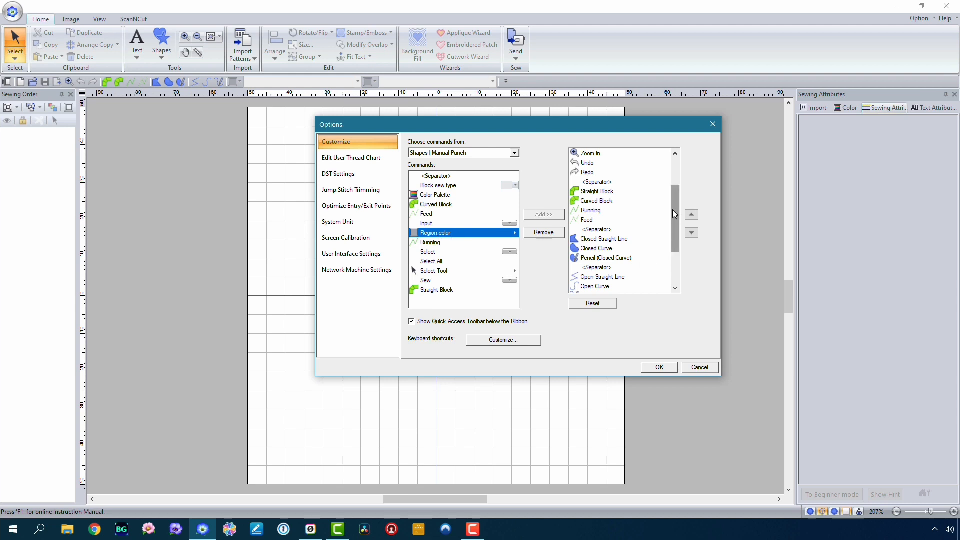
scroll(down, 3)
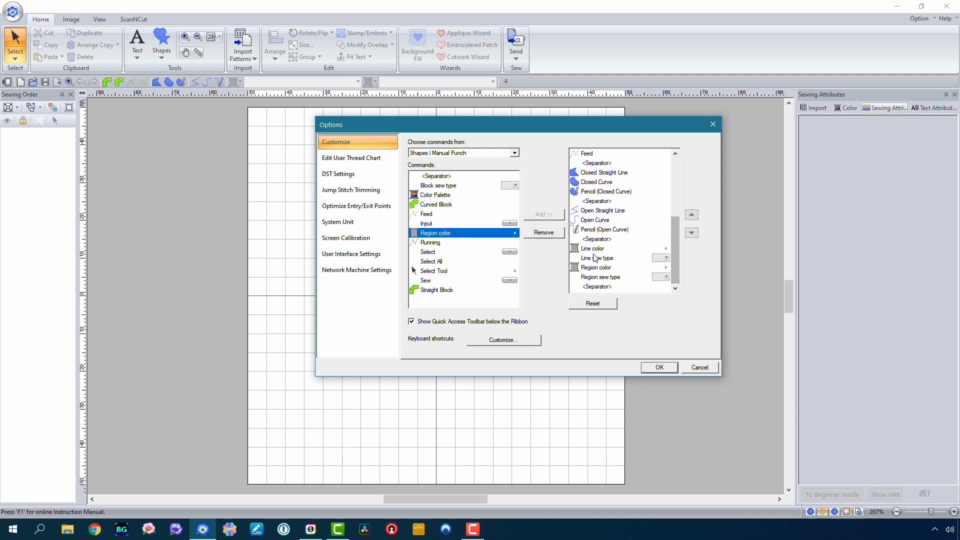
click(597, 258)
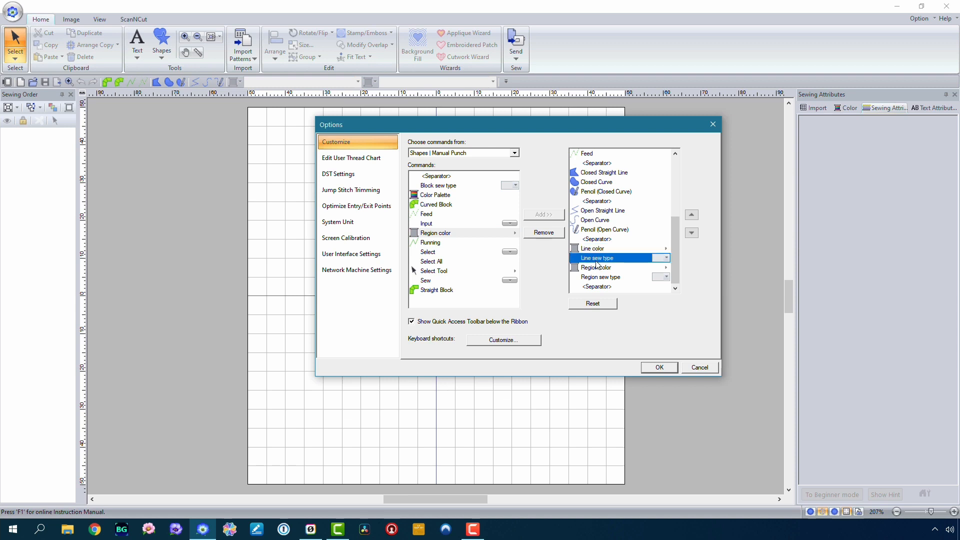
mouse_move(263, 86)
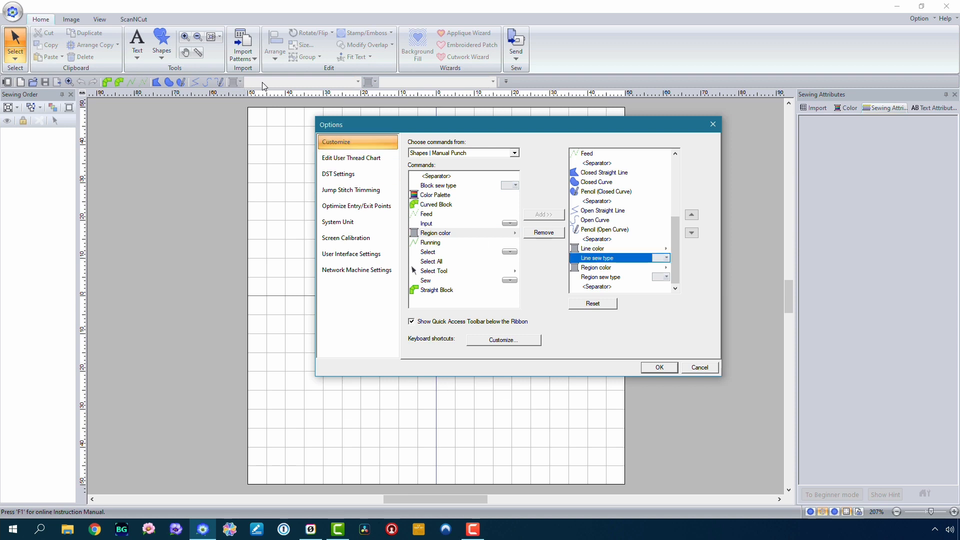
click(596, 267)
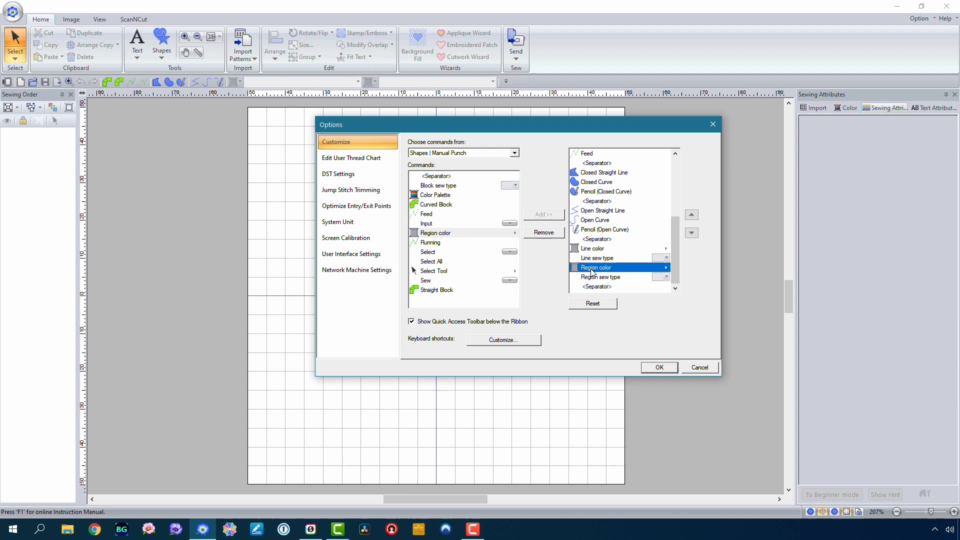
mouse_move(607, 283)
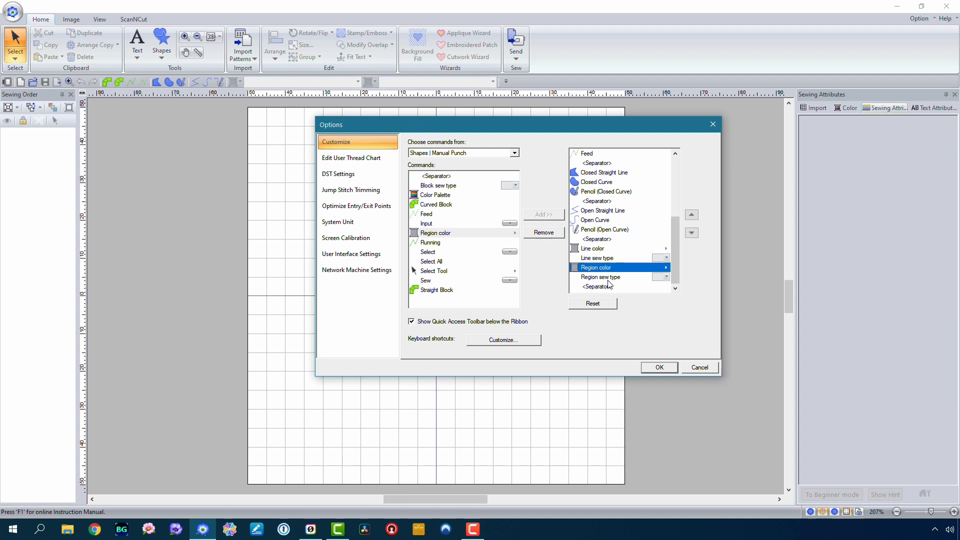
click(601, 277)
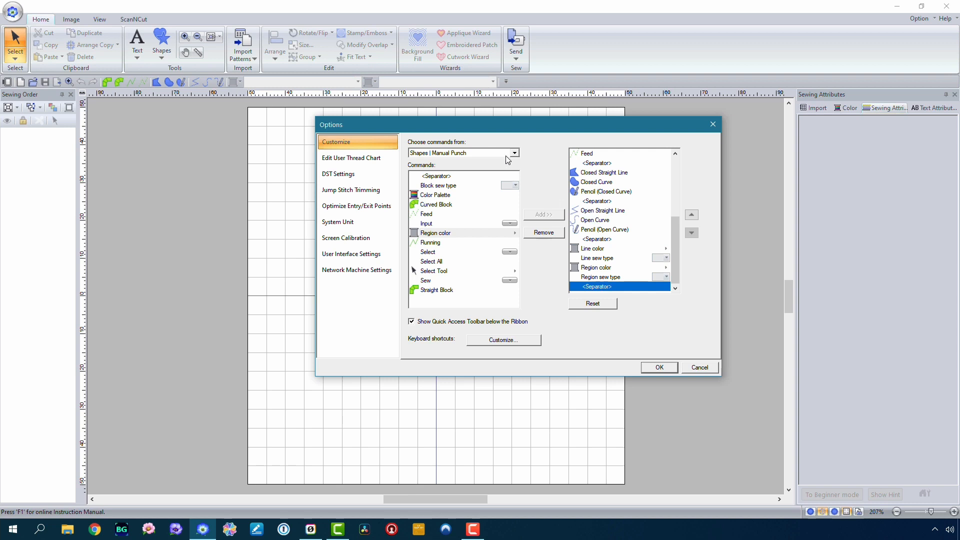
Switch the command list to Shapes | Outline, then close the Options dialog
click(515, 153)
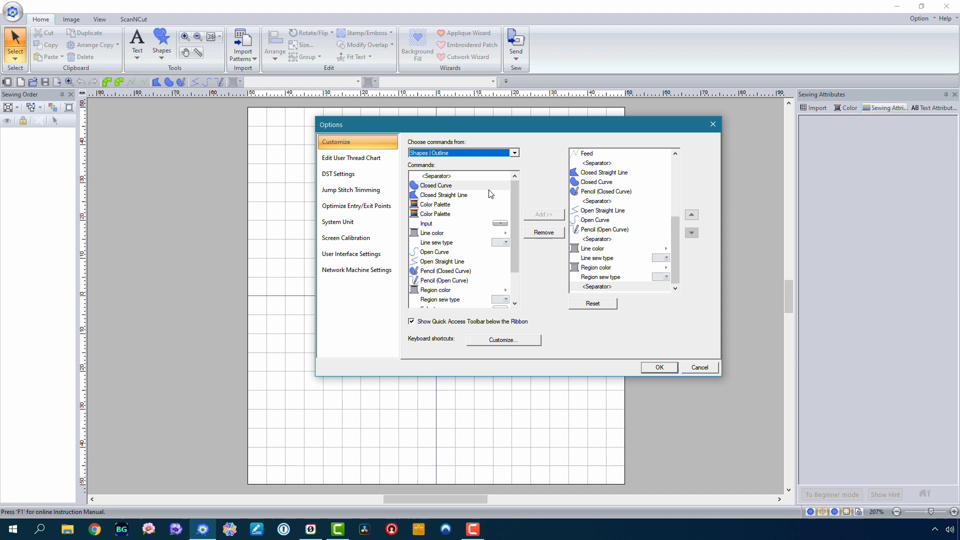
mouse_move(617, 213)
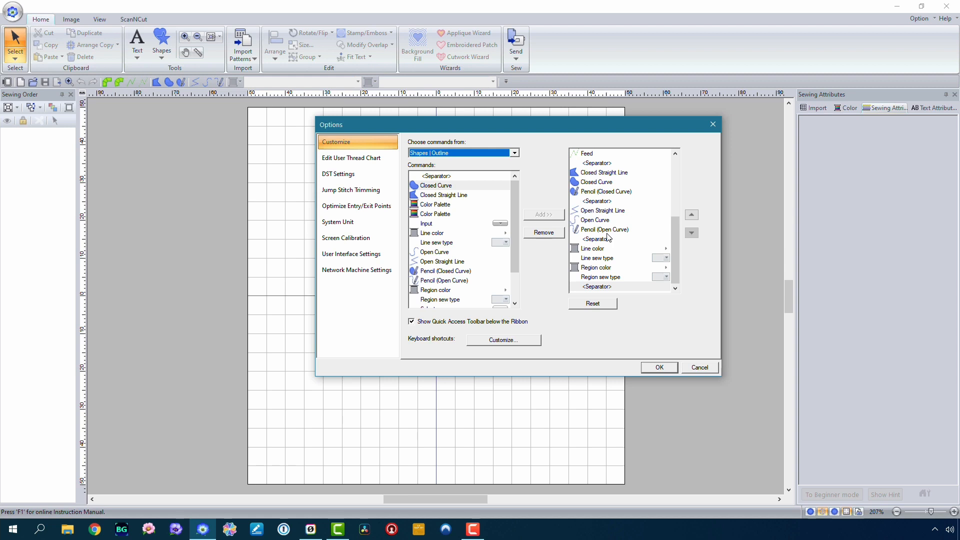
mouse_move(617, 178)
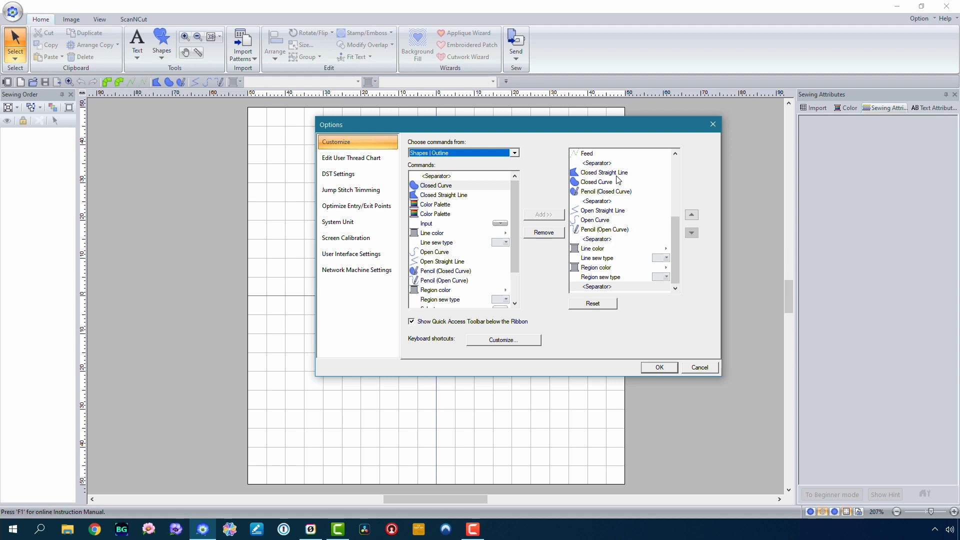
mouse_move(624, 196)
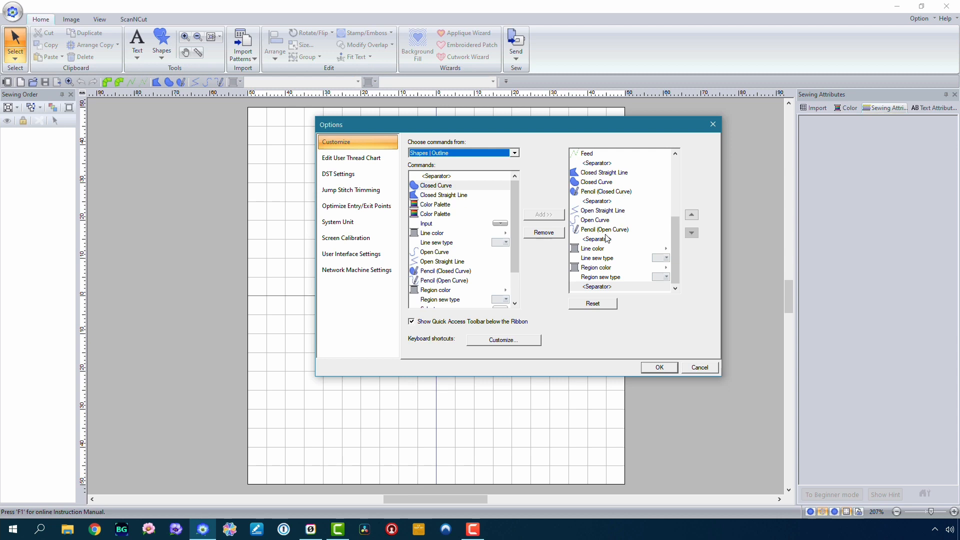
mouse_move(479, 201)
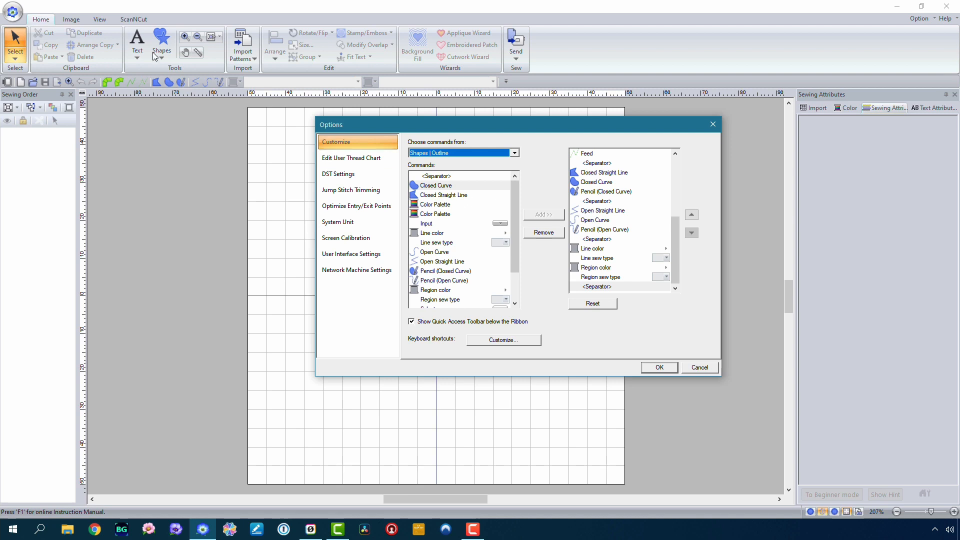
mouse_move(77, 37)
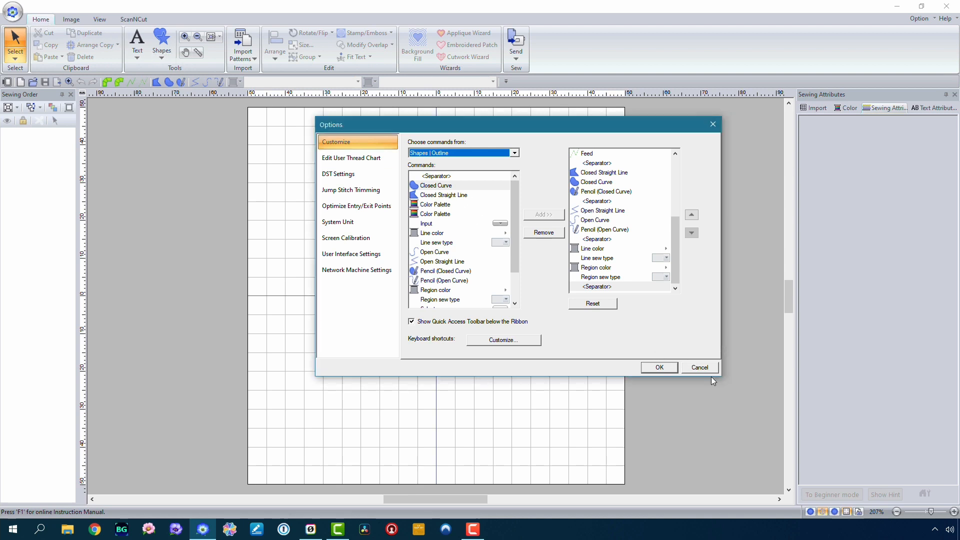
click(701, 368)
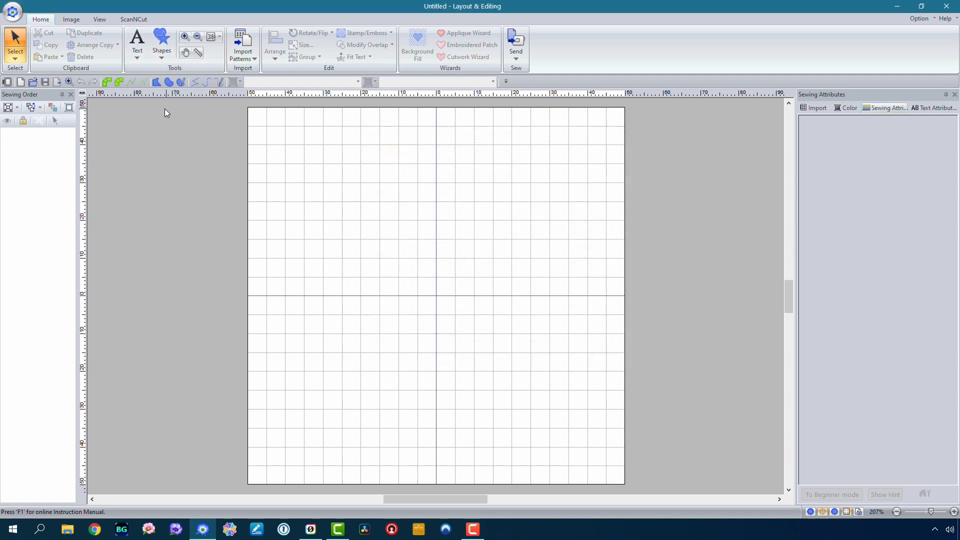
mouse_move(105, 83)
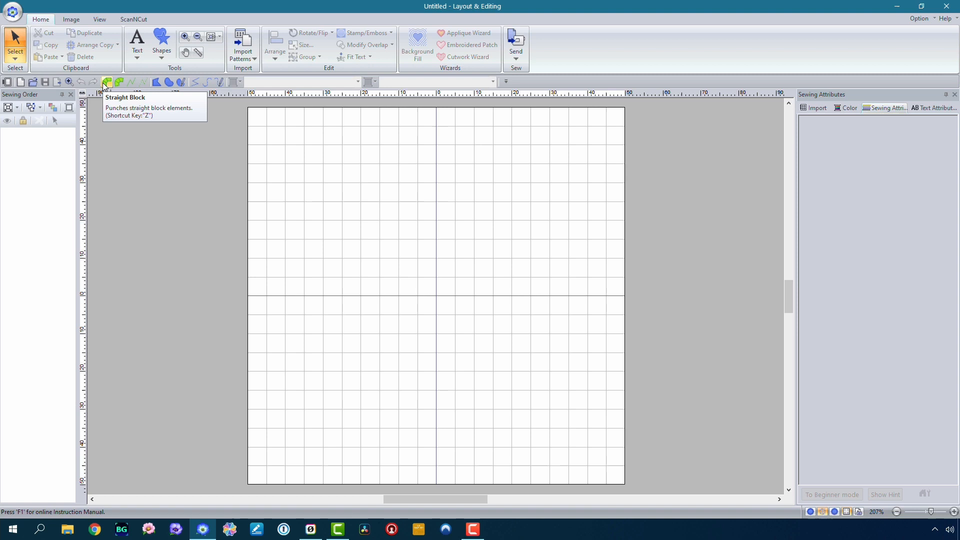
mouse_move(159, 70)
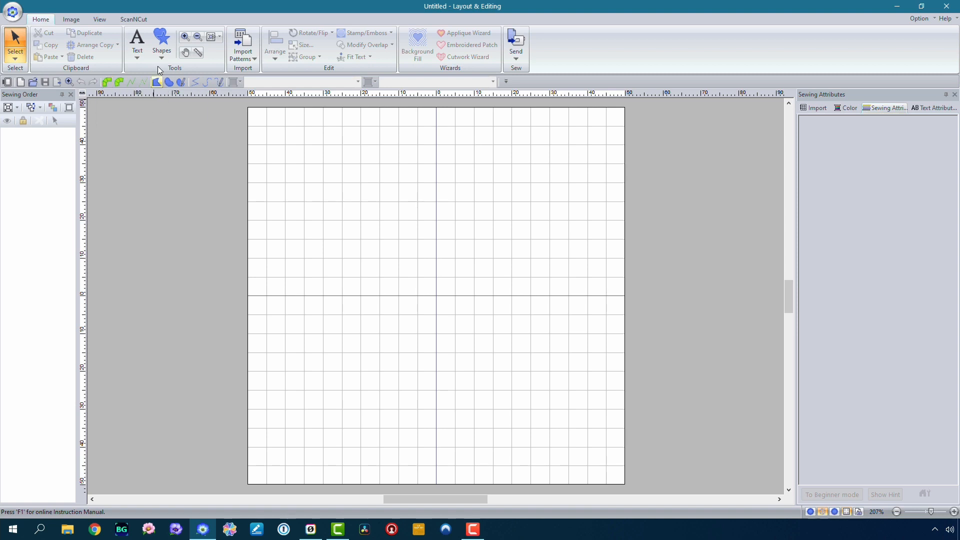
Choose the Straight Block manual punch tool from the Shapes gallery, then reopen the gallery
click(161, 40)
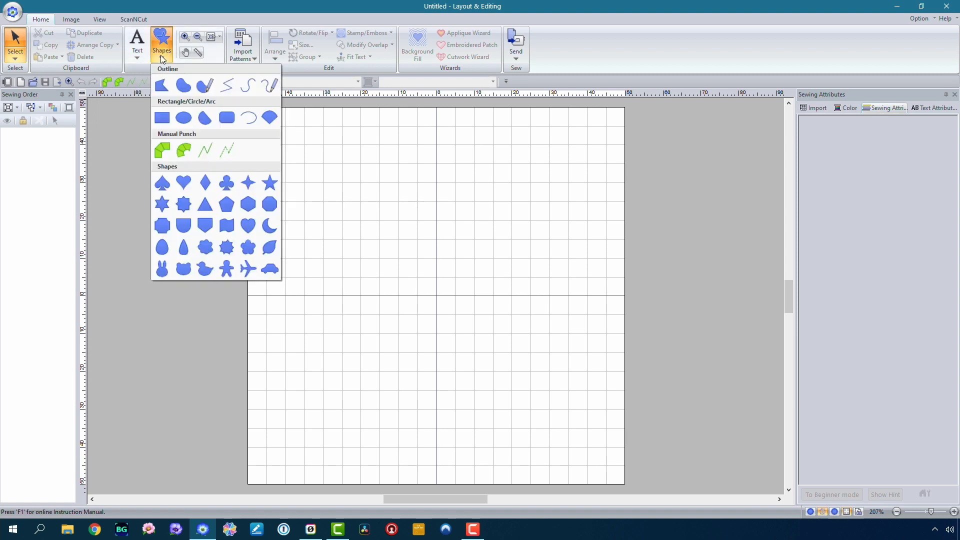
mouse_move(163, 149)
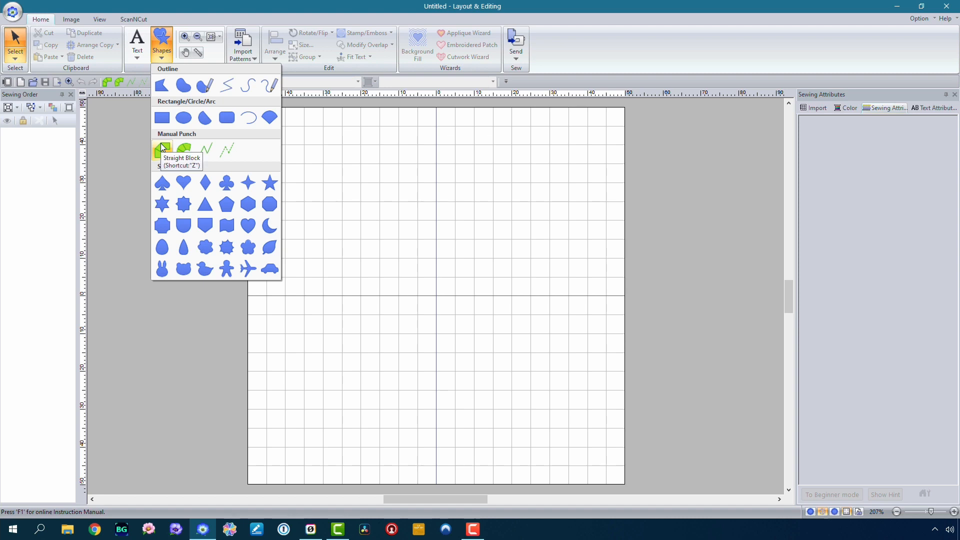
click(71, 19)
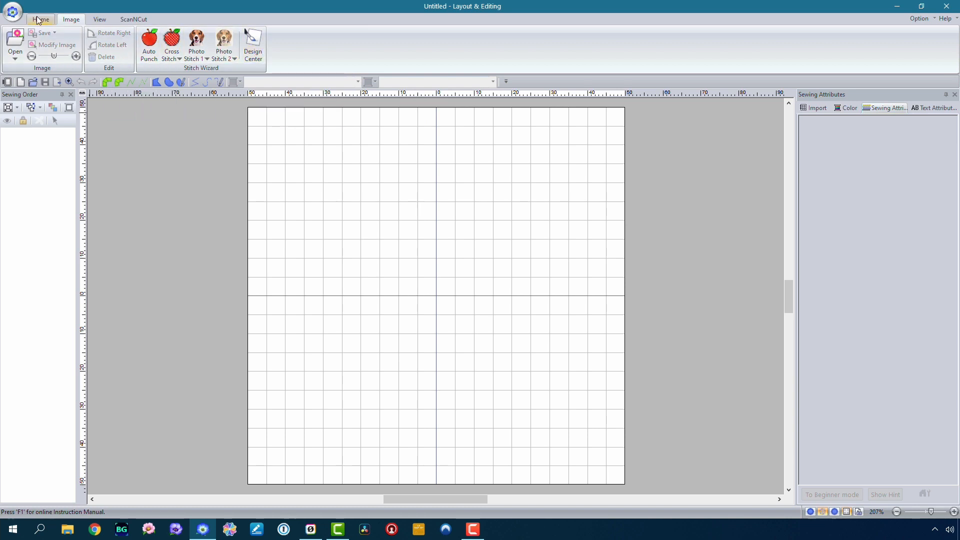
click(38, 19)
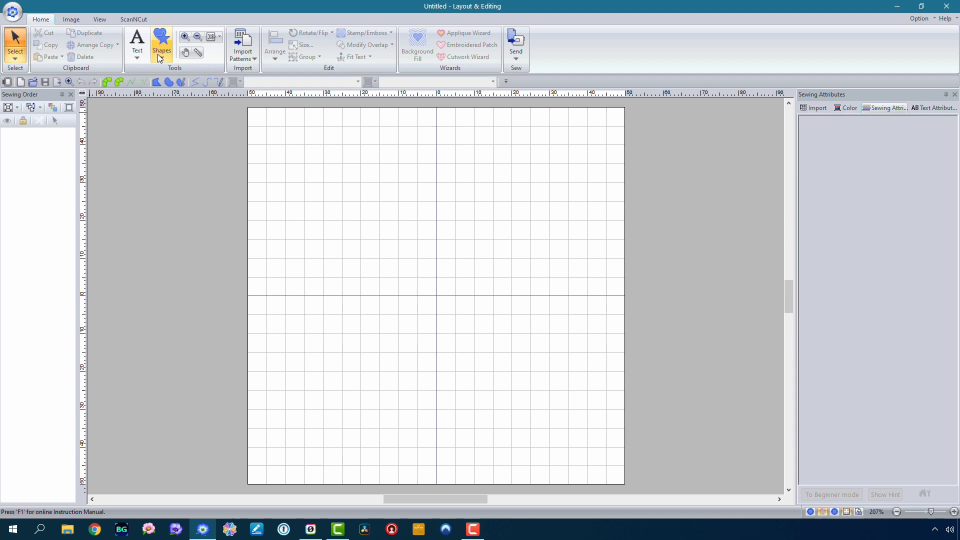
click(161, 43)
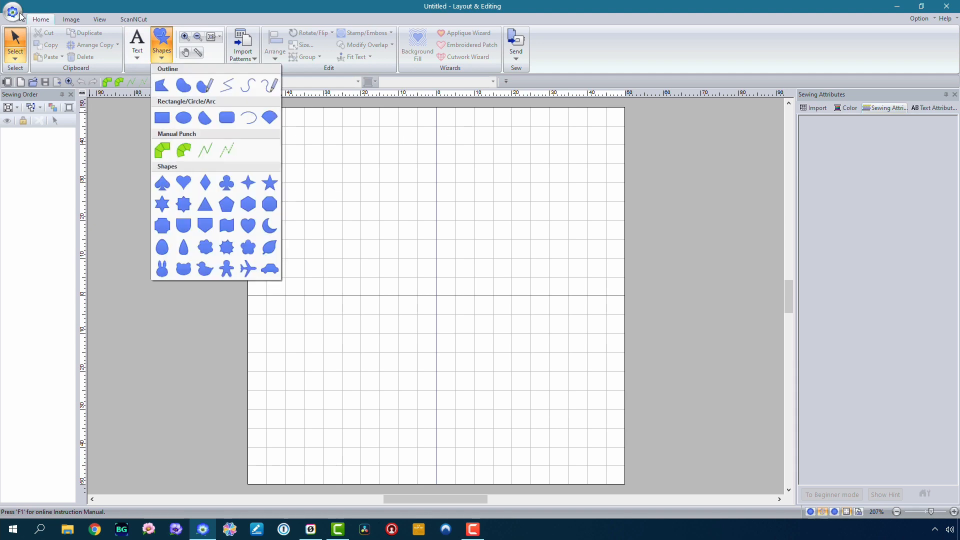
mouse_move(252, 145)
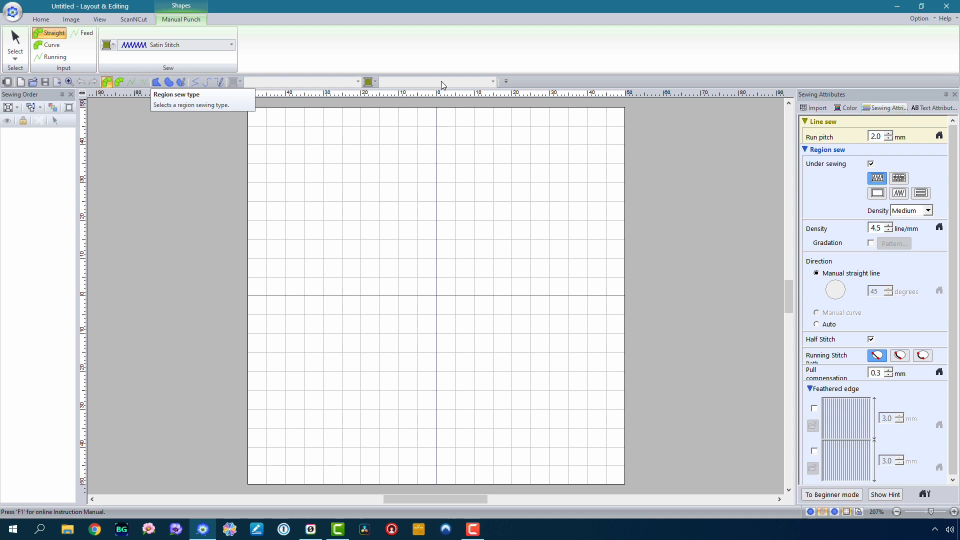
mouse_move(412, 88)
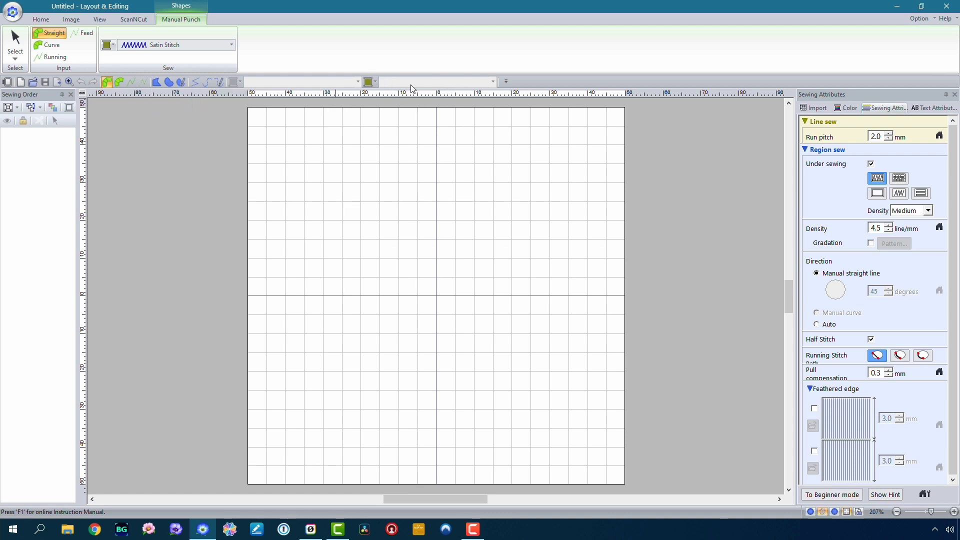
Reopen the Quick Access Toolbar customisation options through the toolbar dropdown's More Commands
click(506, 83)
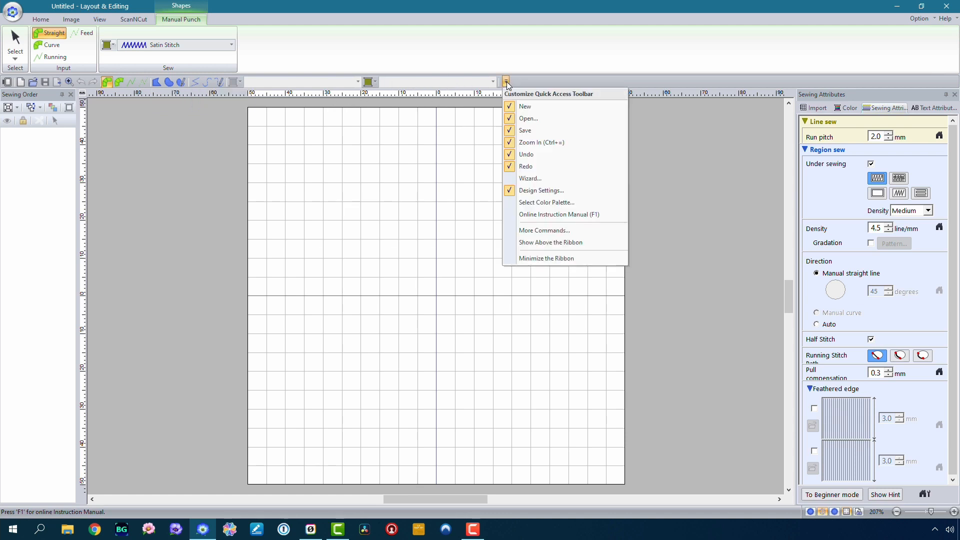
mouse_move(529, 118)
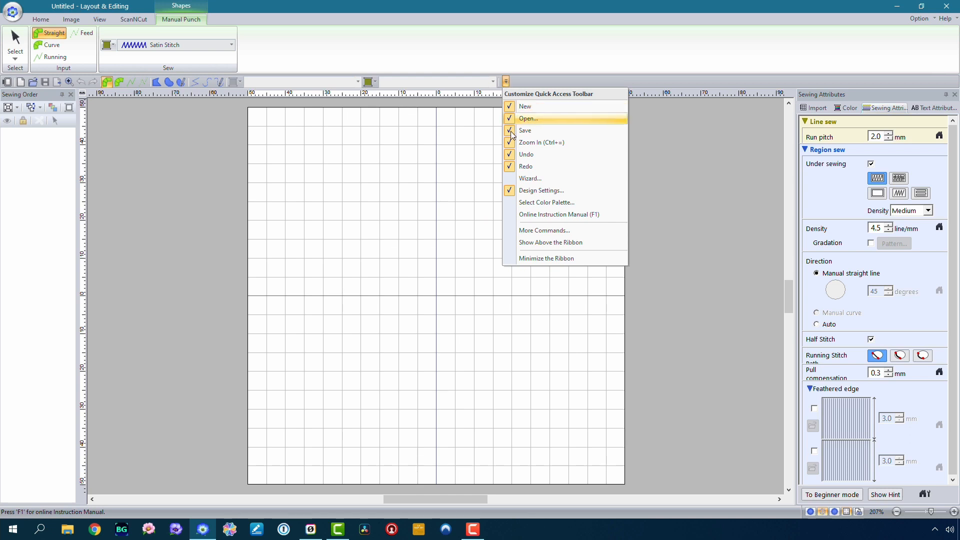
click(505, 80)
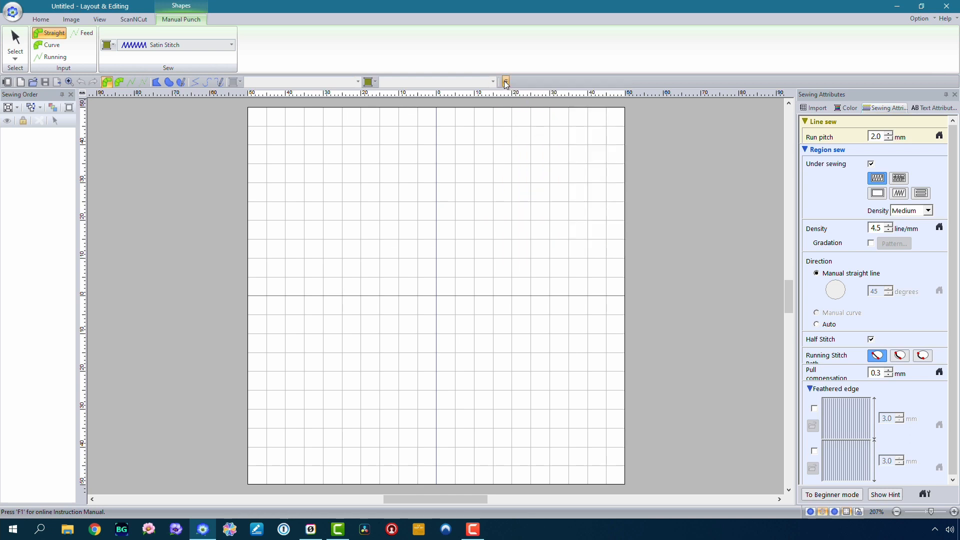
click(505, 81)
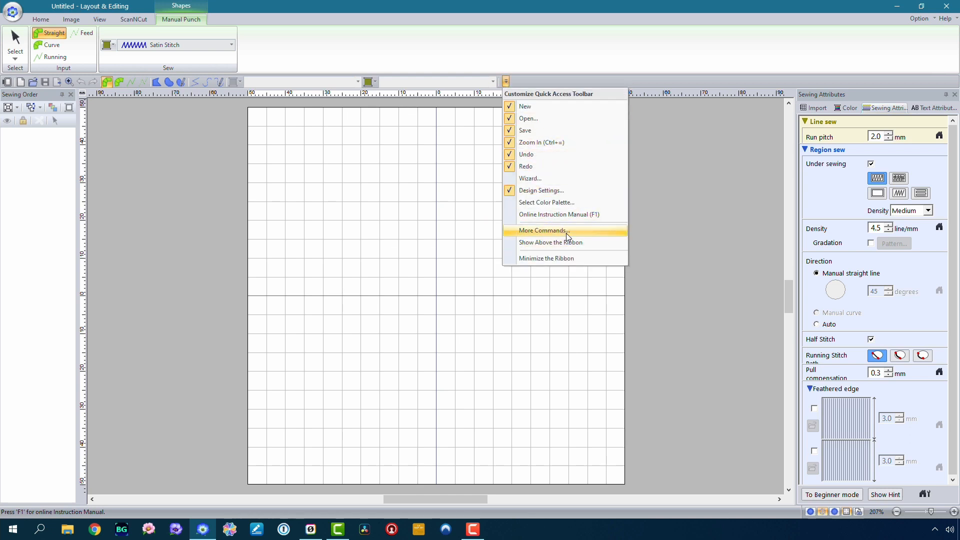
click(544, 230)
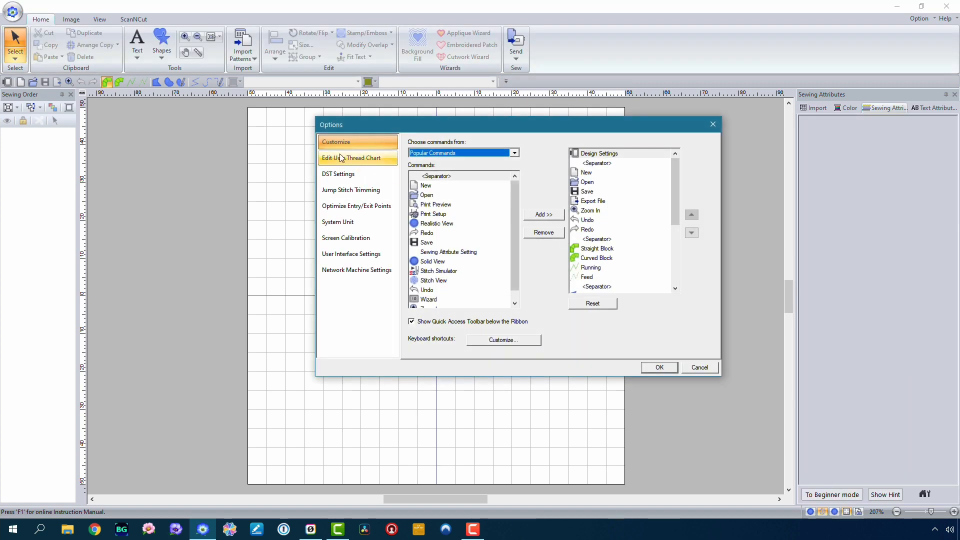
mouse_move(728, 397)
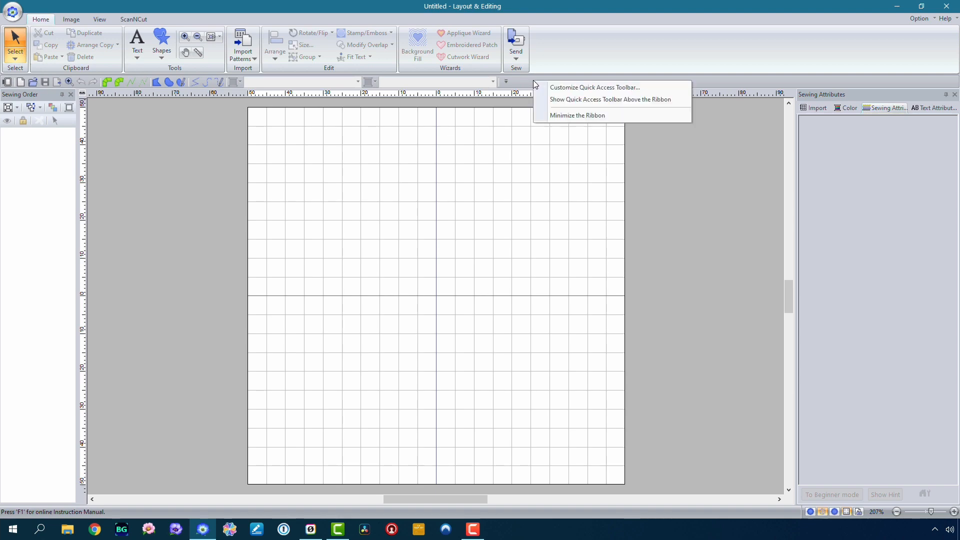
click(598, 91)
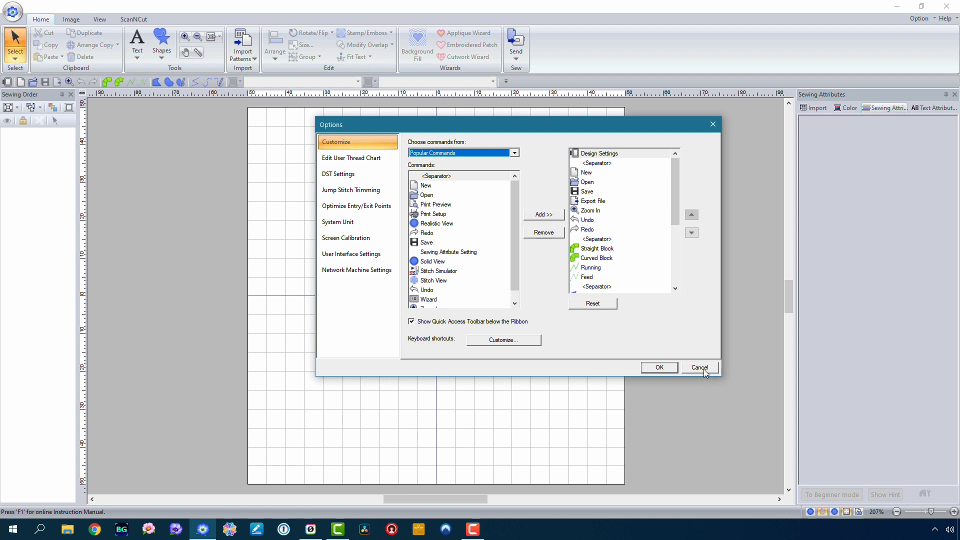
mouse_move(576, 288)
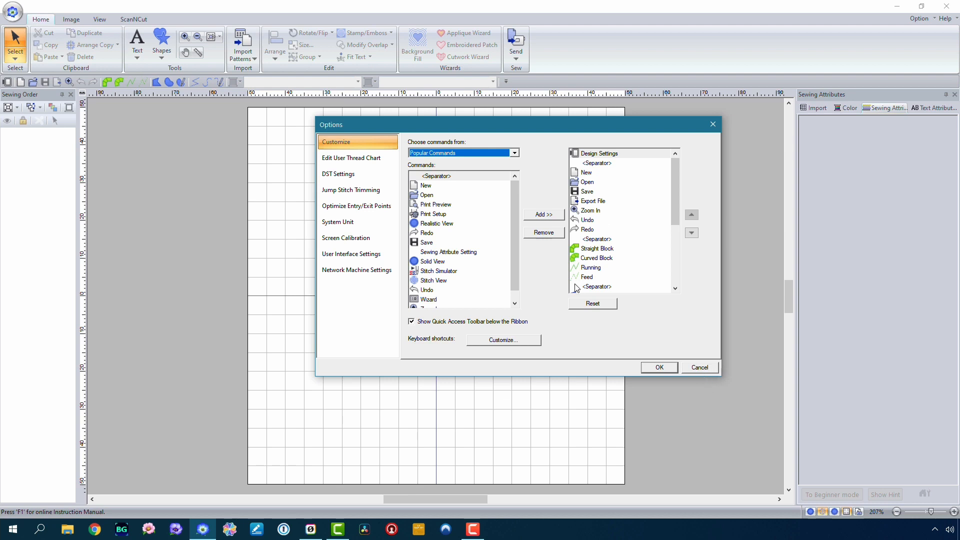
mouse_move(445, 346)
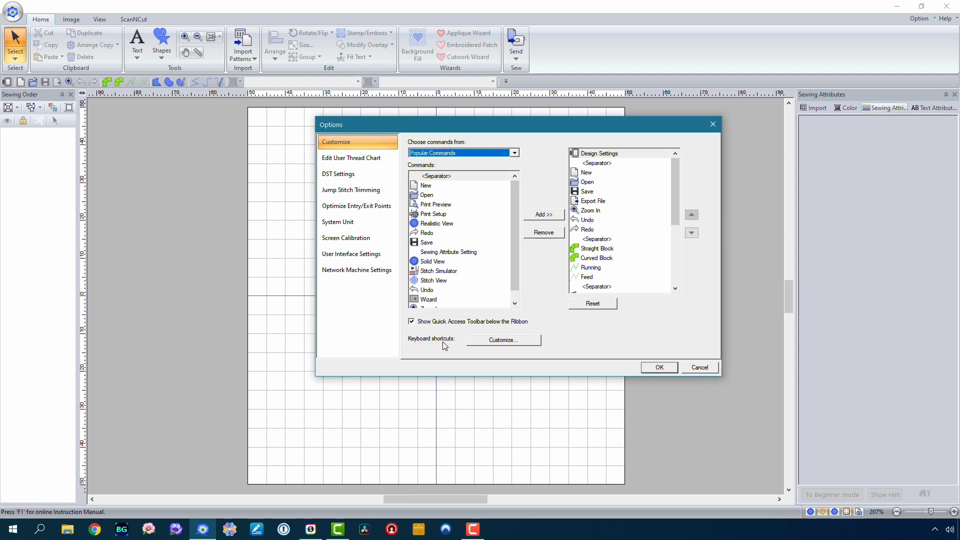
mouse_move(423, 349)
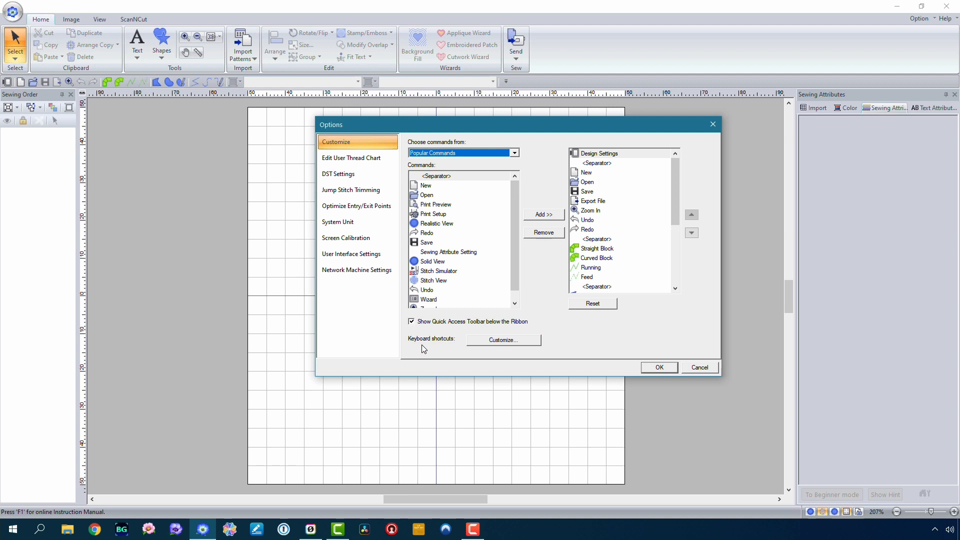
mouse_move(430, 349)
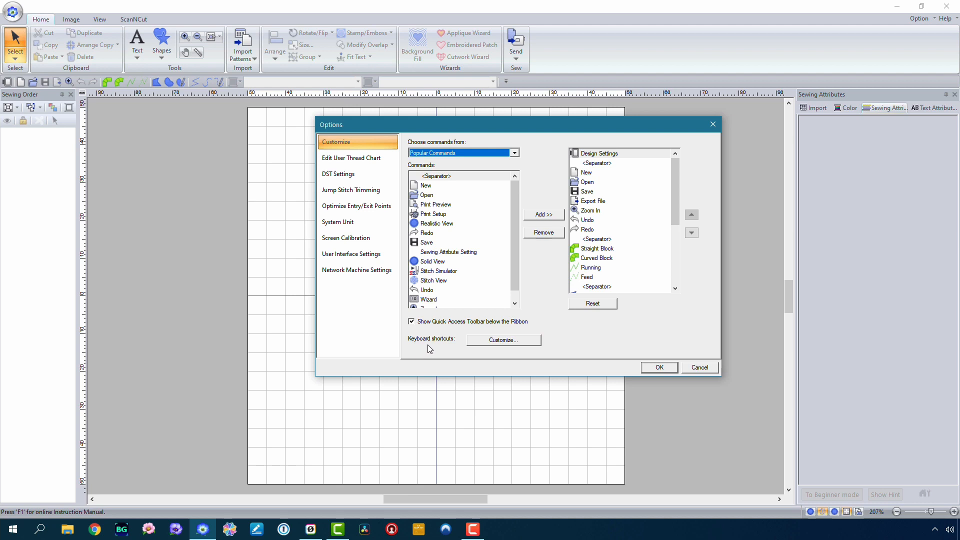
Open the Customize Keyboard window from the Keyboard shortcuts Customize button
click(503, 341)
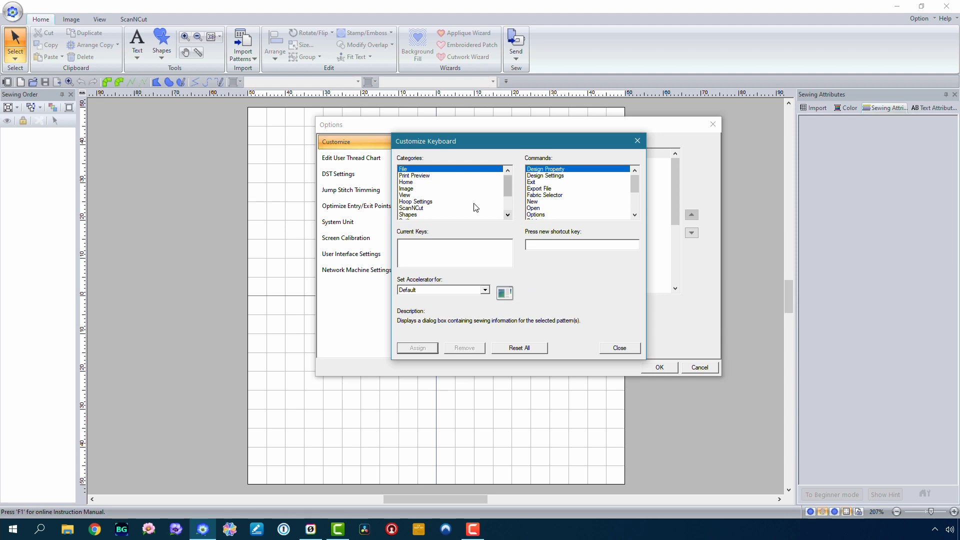
mouse_move(514, 183)
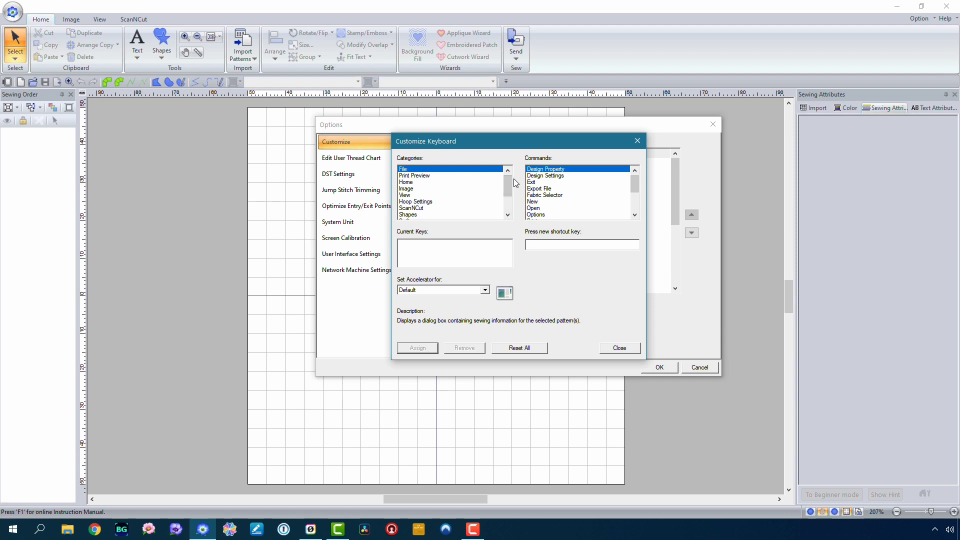
Assign Ctrl+R to the Manual Punch Running command and close the keyboard settings
click(508, 192)
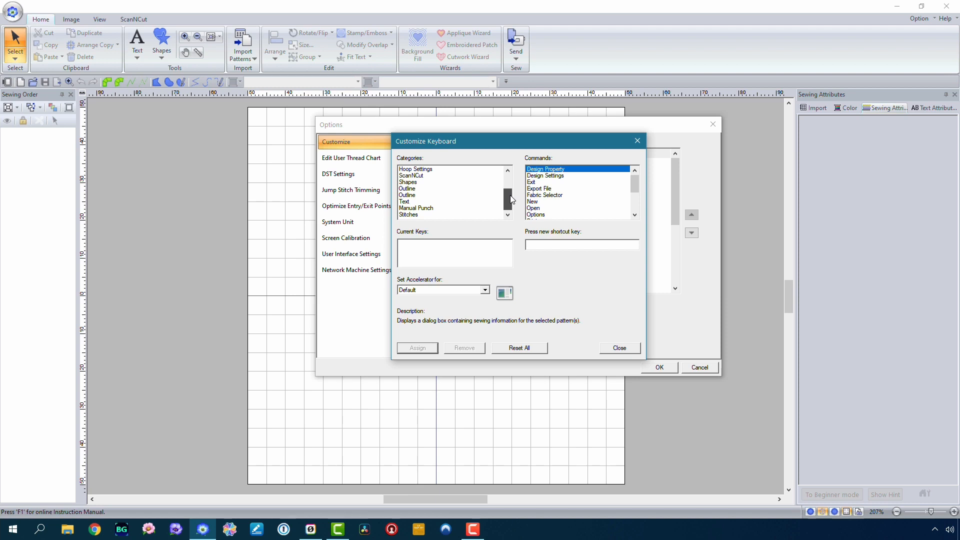
click(416, 208)
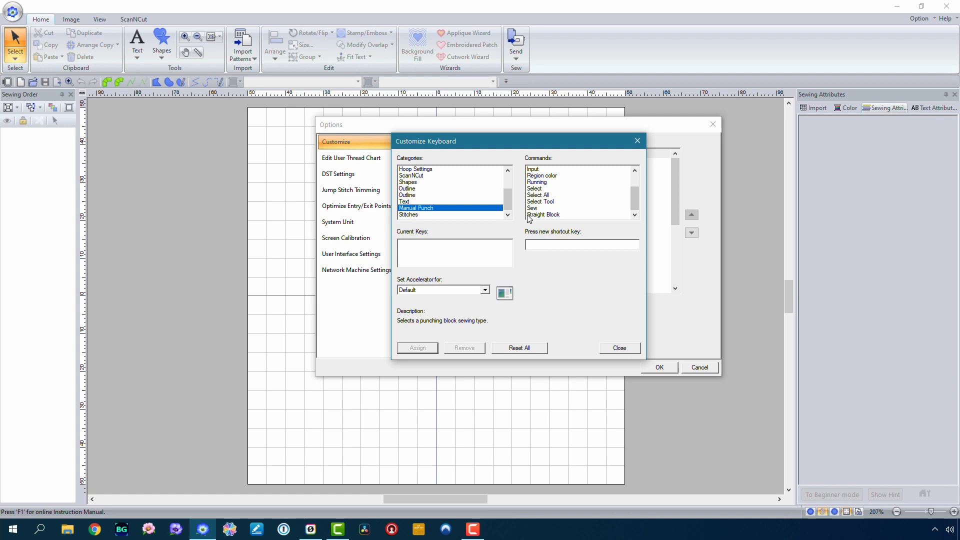
click(538, 182)
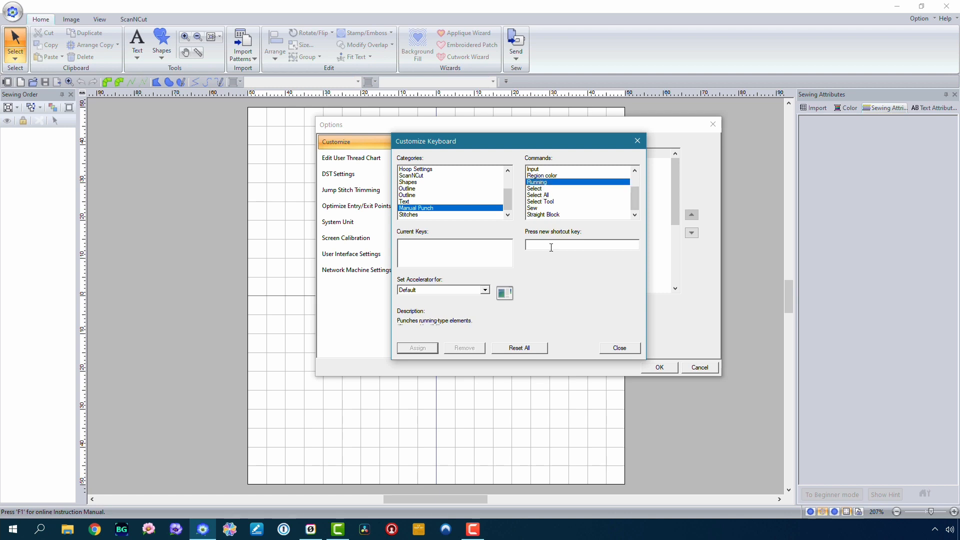
mouse_move(554, 183)
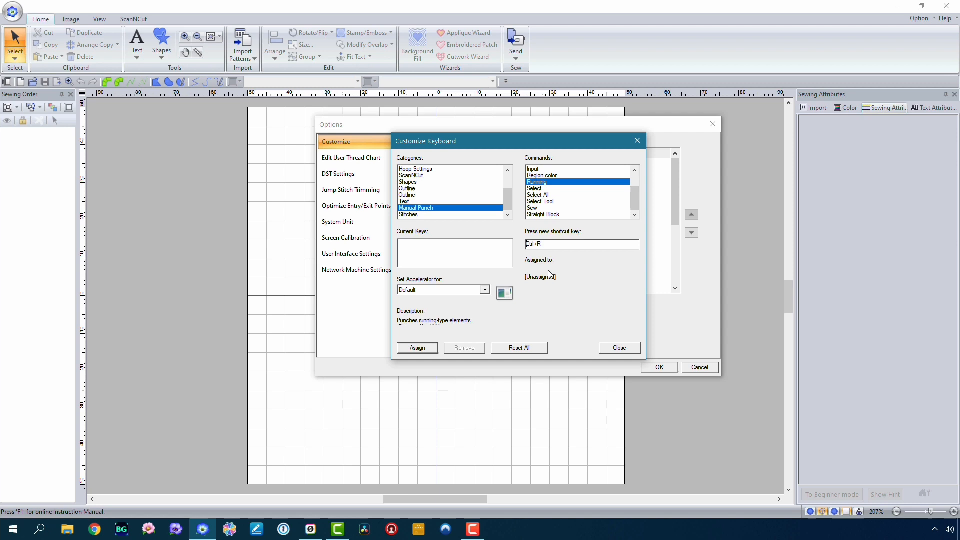
mouse_move(547, 284)
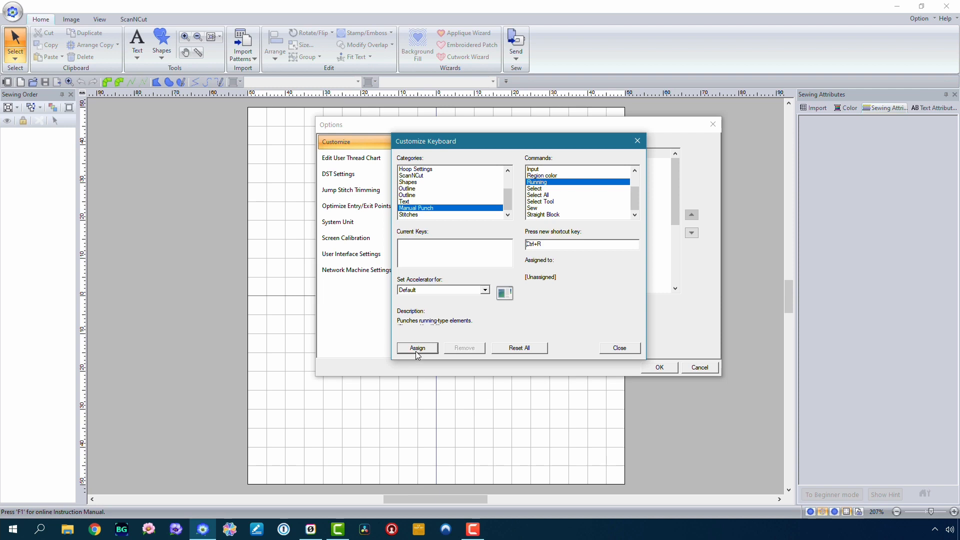
click(417, 348)
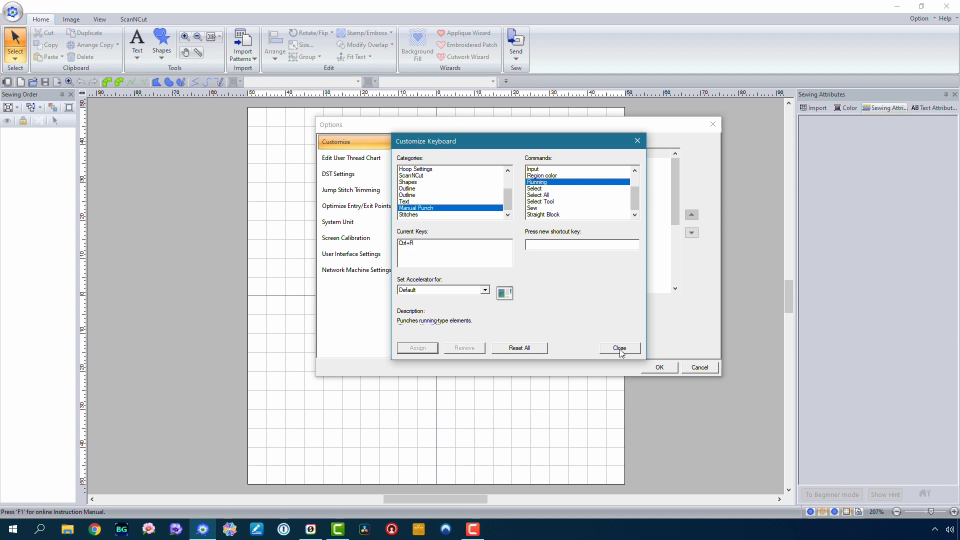
click(620, 348)
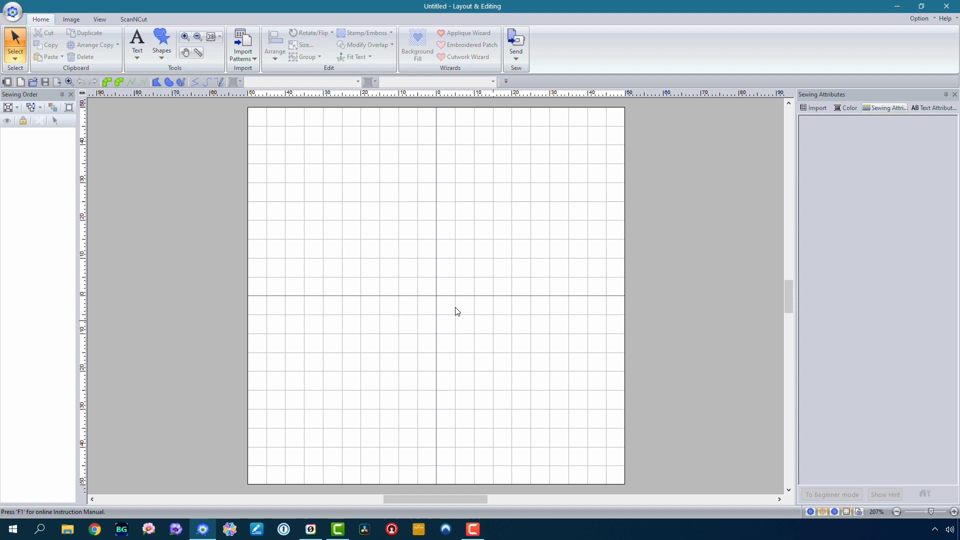
mouse_move(402, 272)
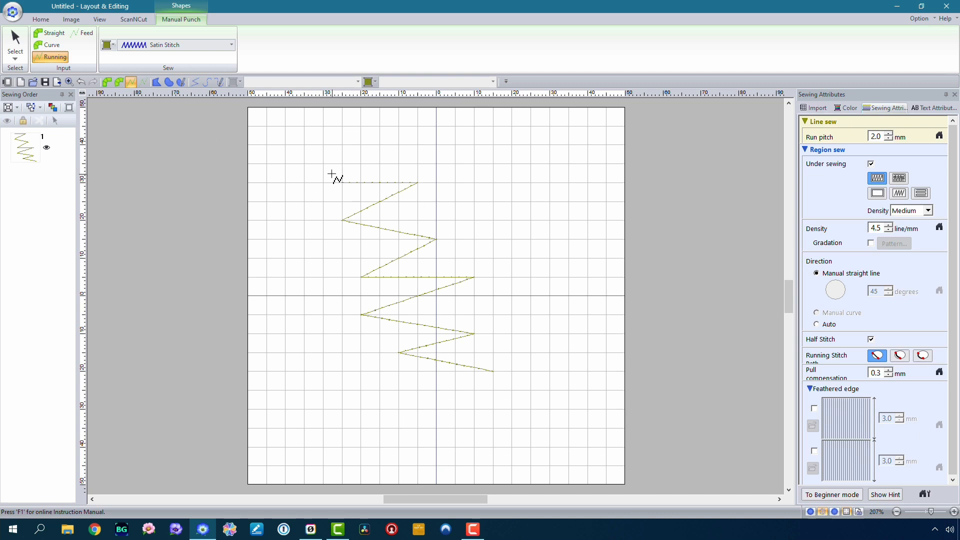
click(171, 19)
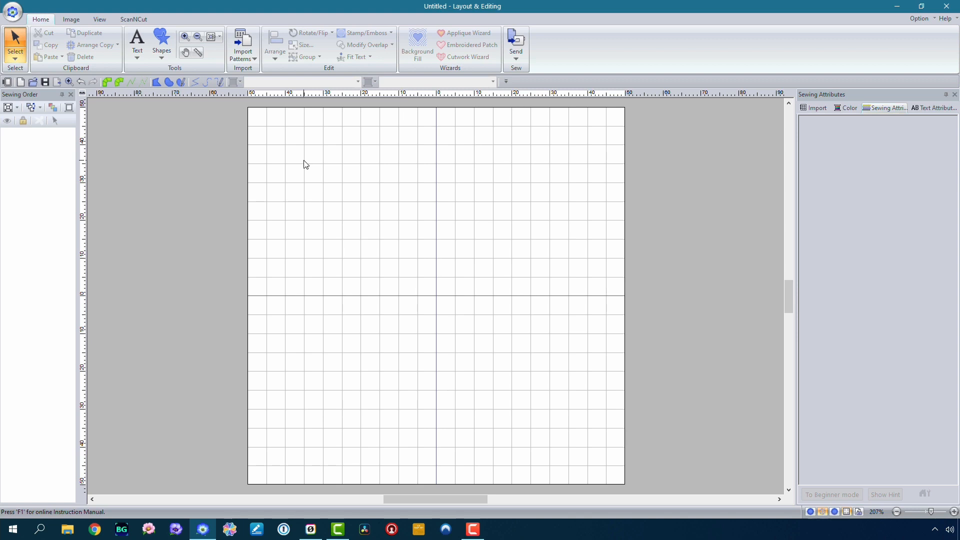
mouse_move(531, 94)
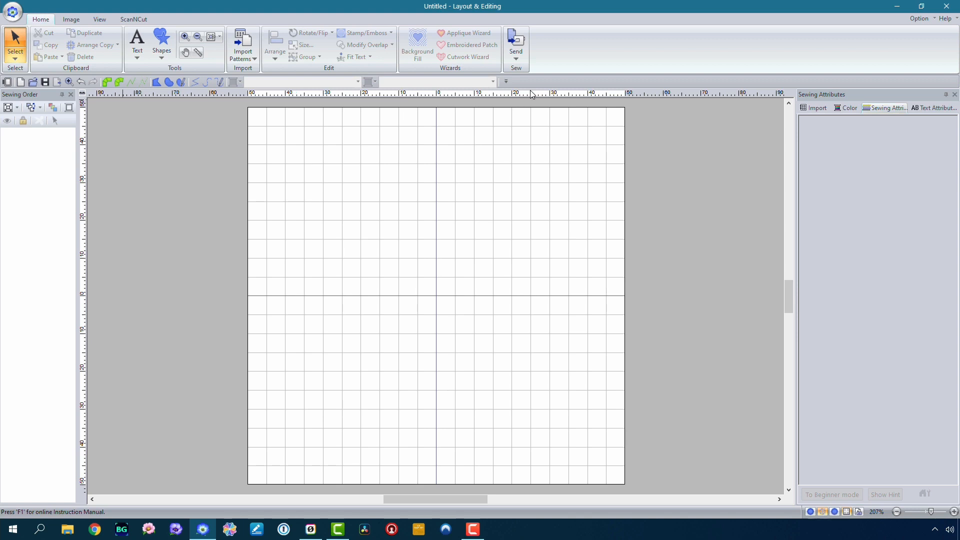